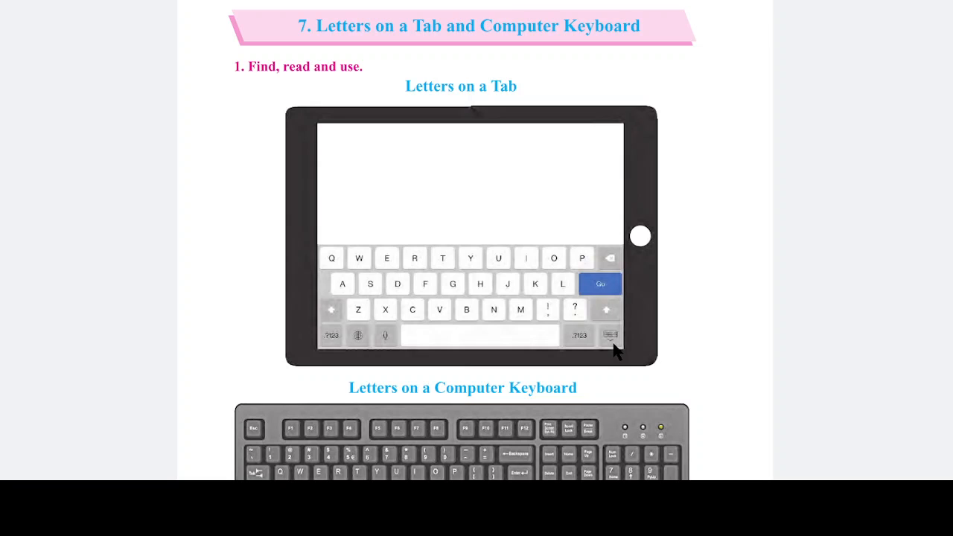
pyautogui.moveTo(621, 353)
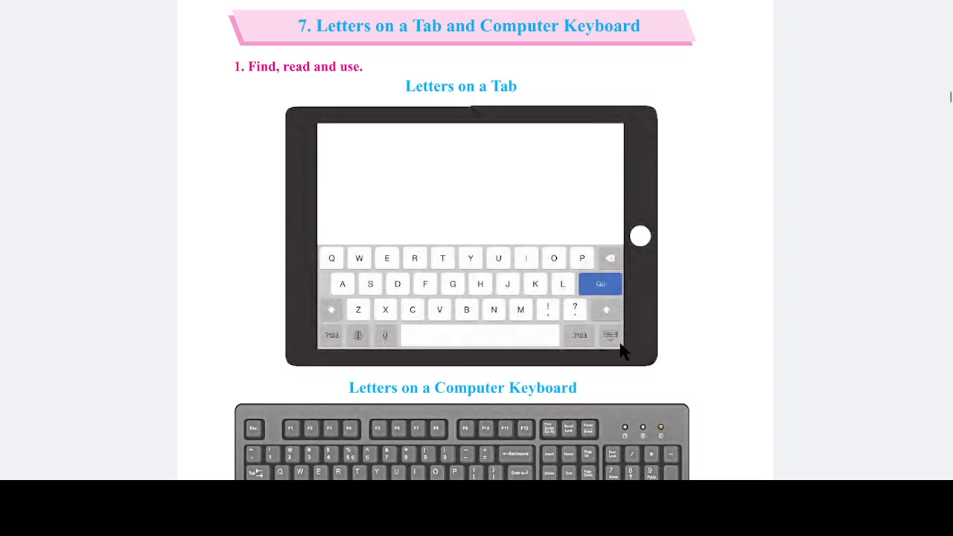
pyautogui.moveTo(565, 103)
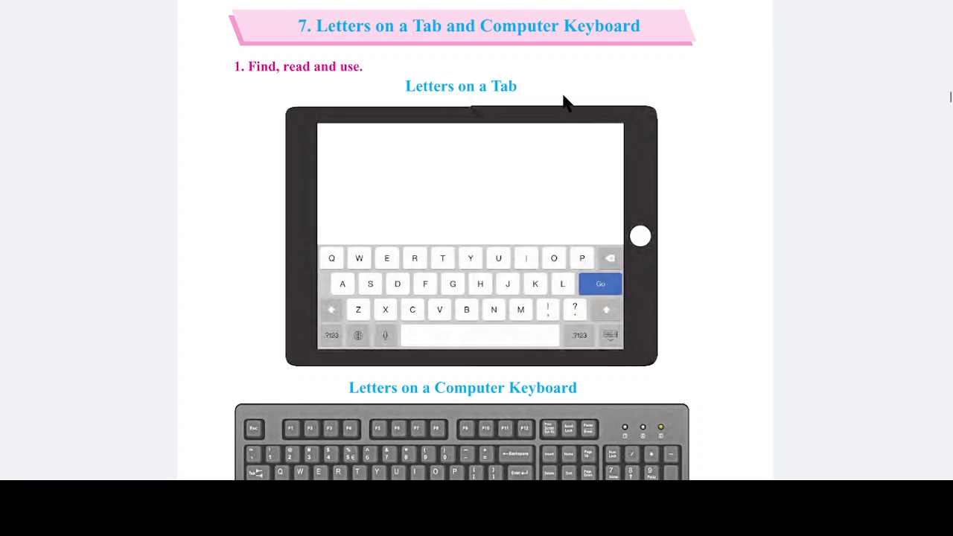
pyautogui.moveTo(527, 47)
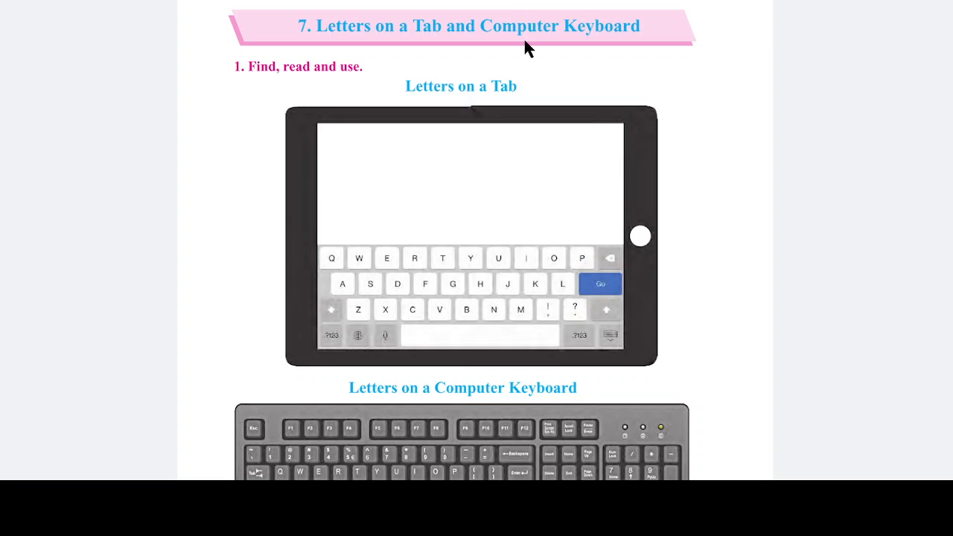
pyautogui.moveTo(392, 61)
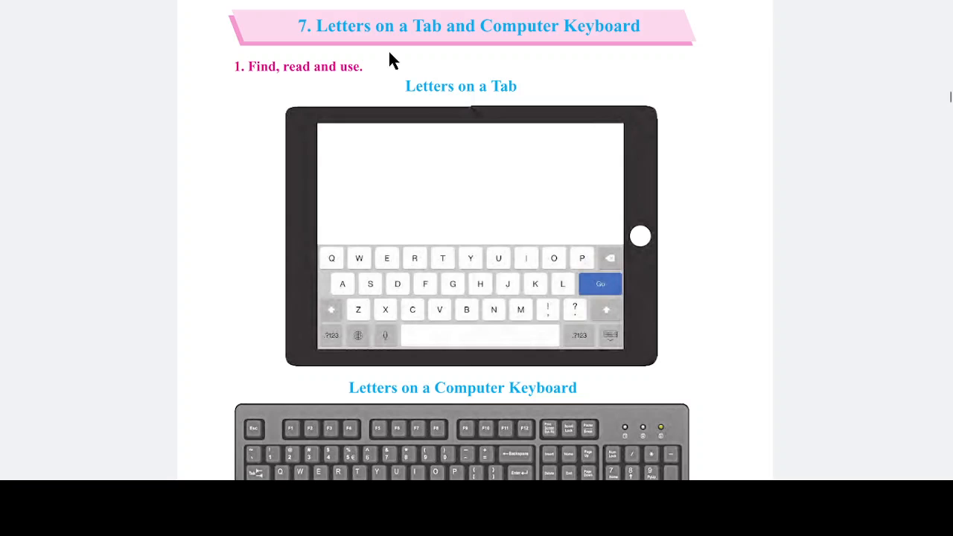
pyautogui.moveTo(428, 37)
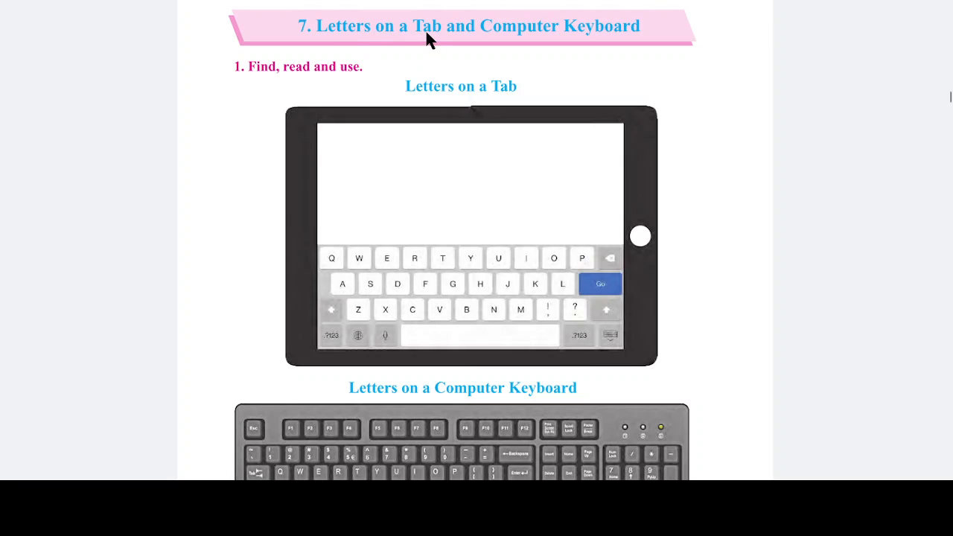
pyautogui.moveTo(609, 43)
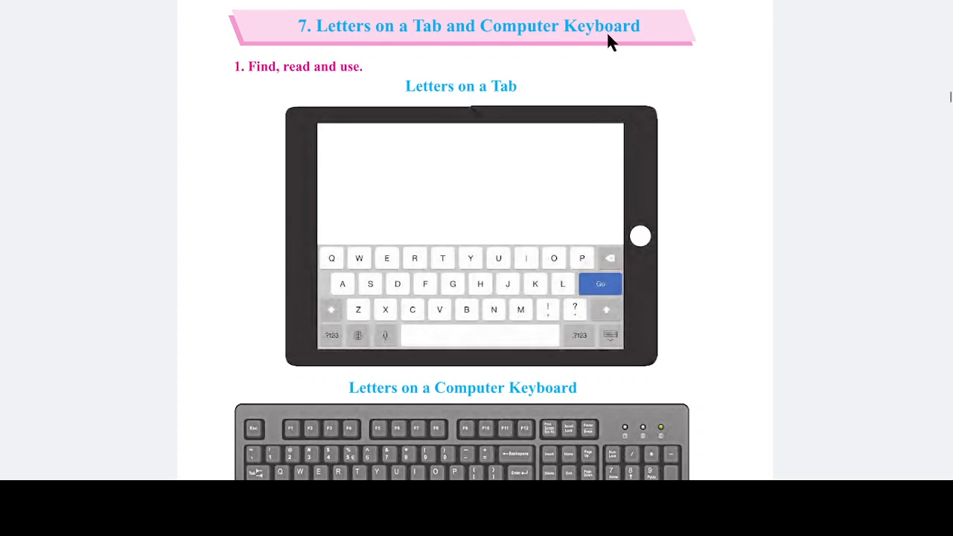
pyautogui.moveTo(296, 82)
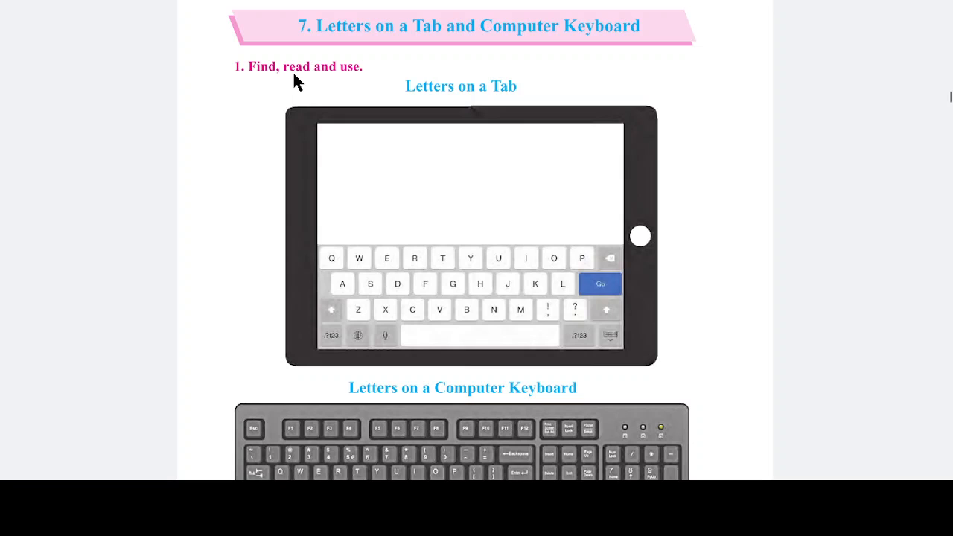
pyautogui.moveTo(627, 208)
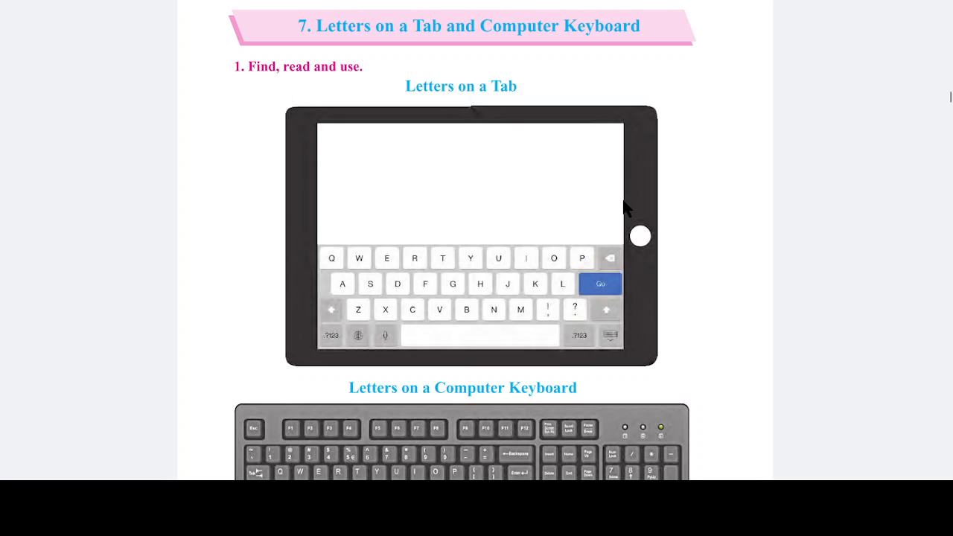
pyautogui.moveTo(664, 118)
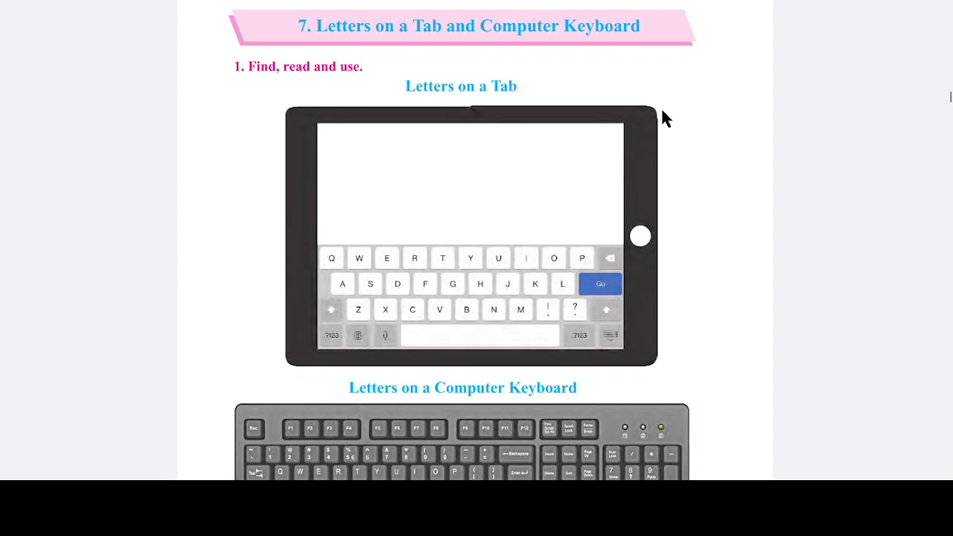
pyautogui.moveTo(653, 105)
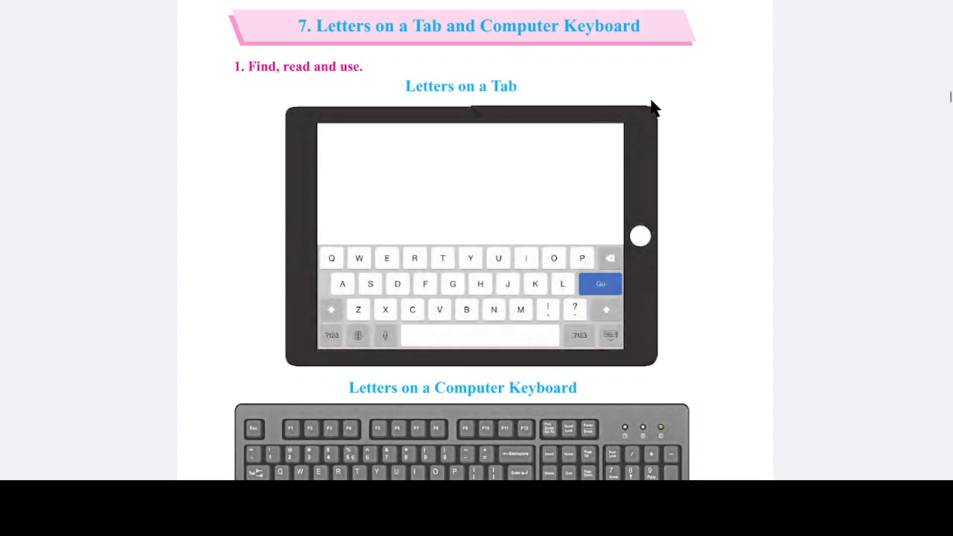
pyautogui.moveTo(679, 210)
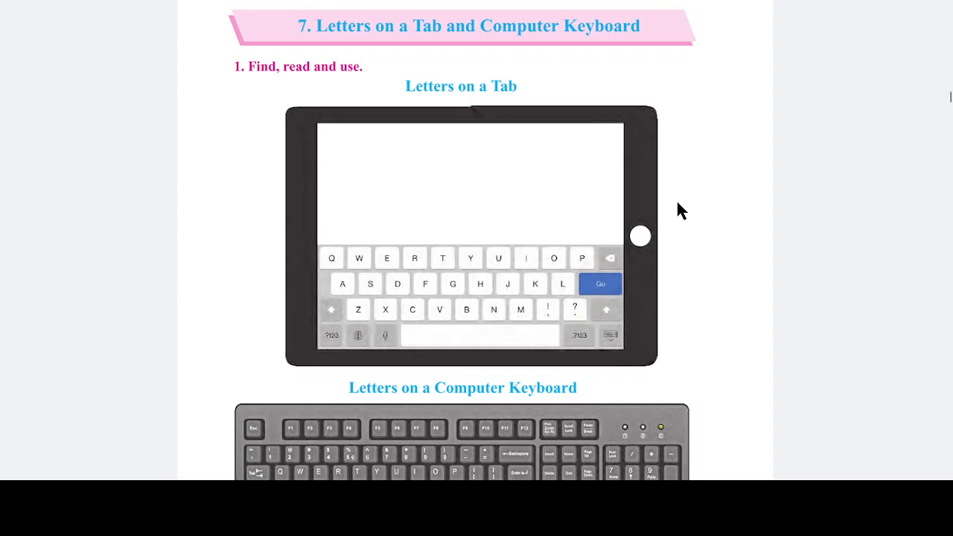
pyautogui.moveTo(508, 71)
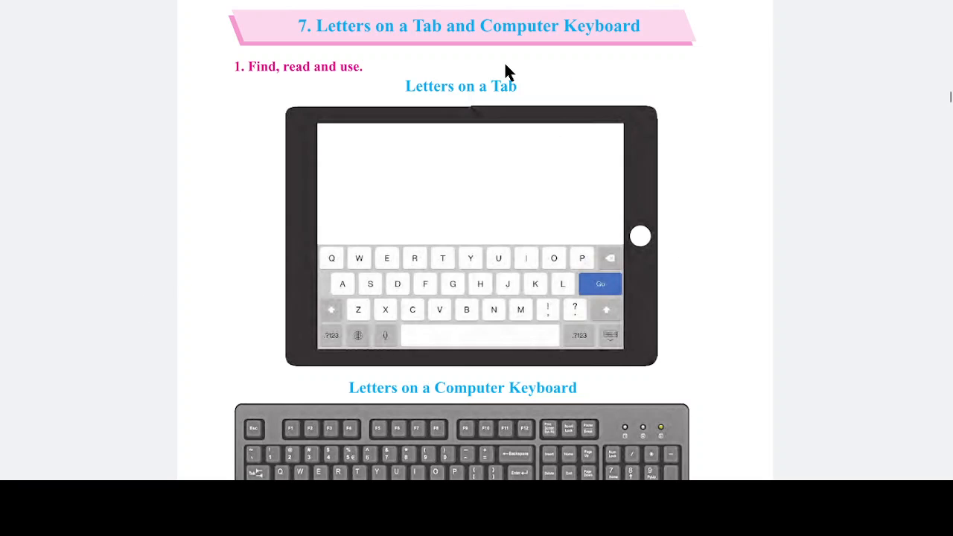
pyautogui.moveTo(640, 371)
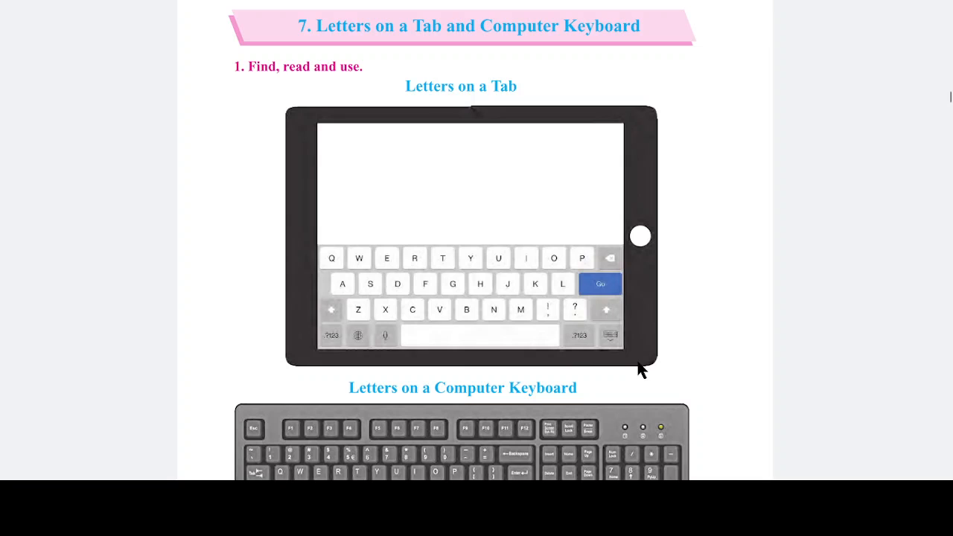
pyautogui.moveTo(334, 288)
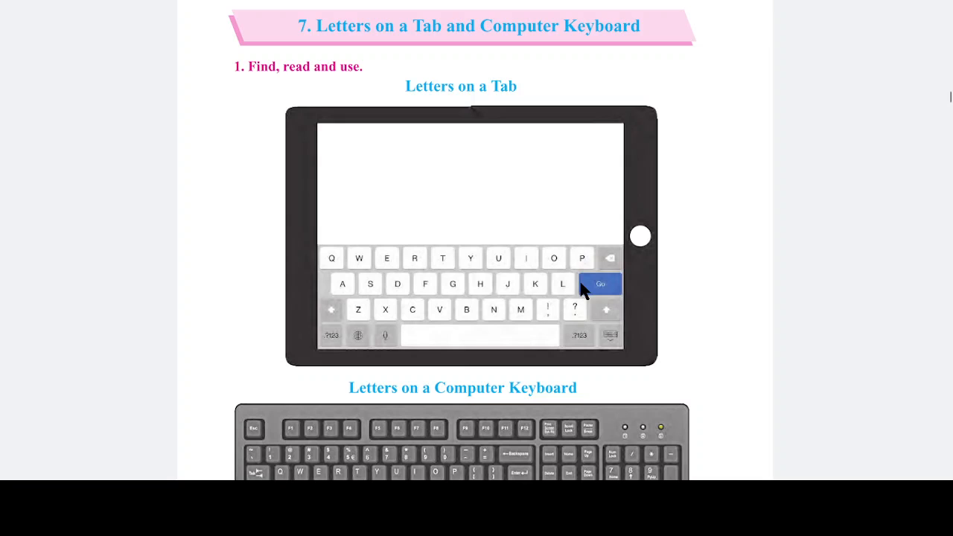
pyautogui.moveTo(571, 279)
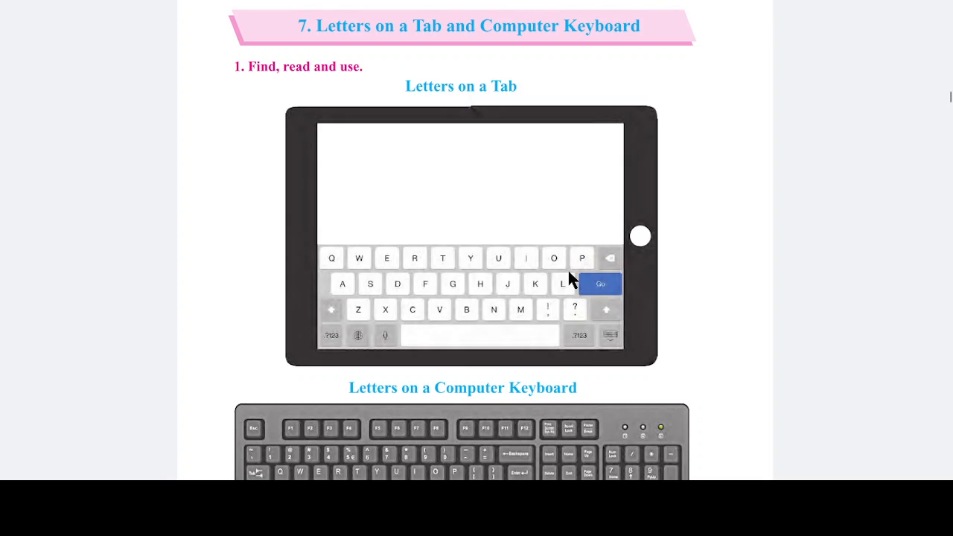
pyautogui.moveTo(532, 296)
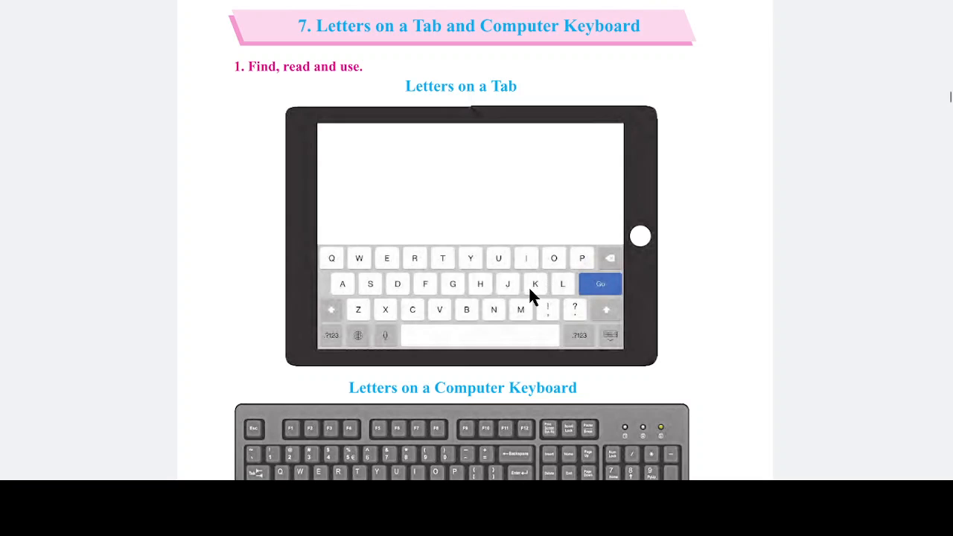
pyautogui.moveTo(456, 226)
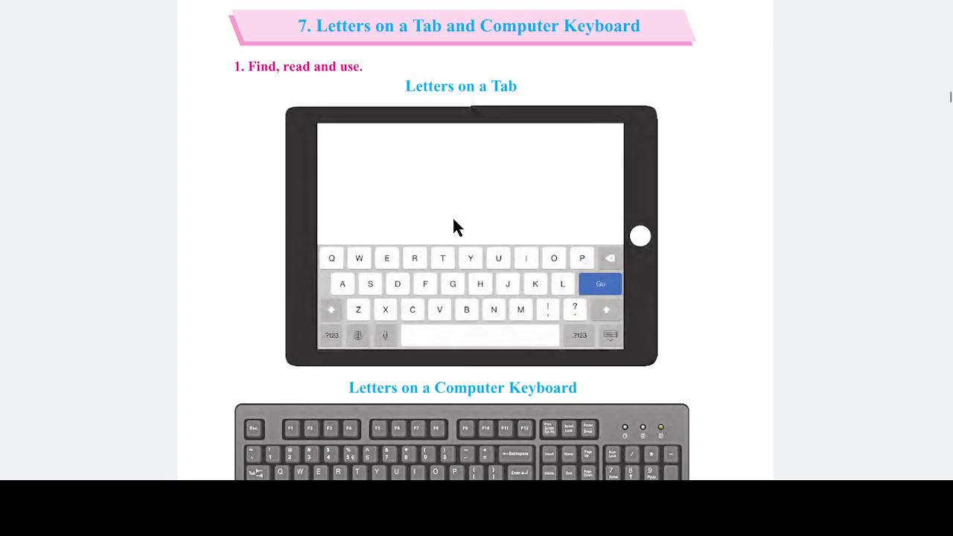
pyautogui.moveTo(414, 330)
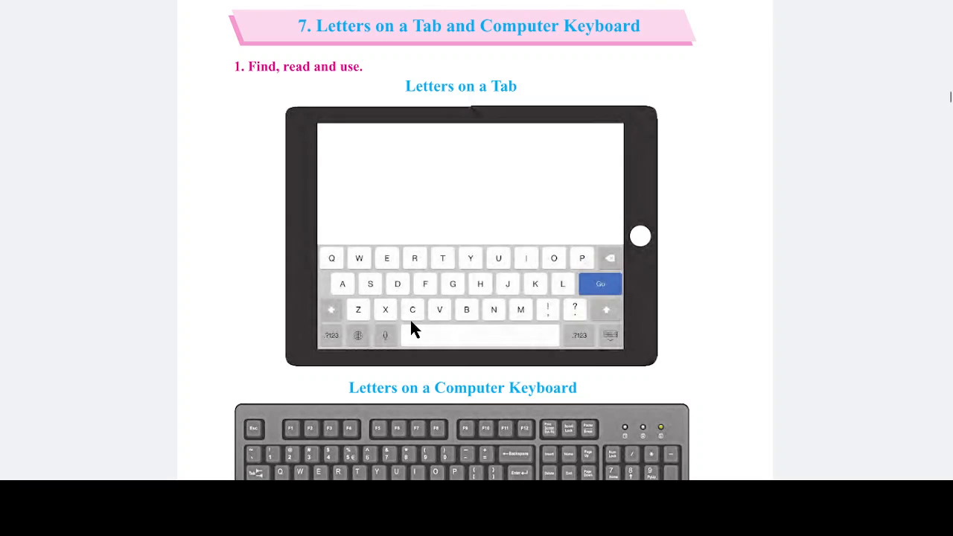
pyautogui.moveTo(423, 293)
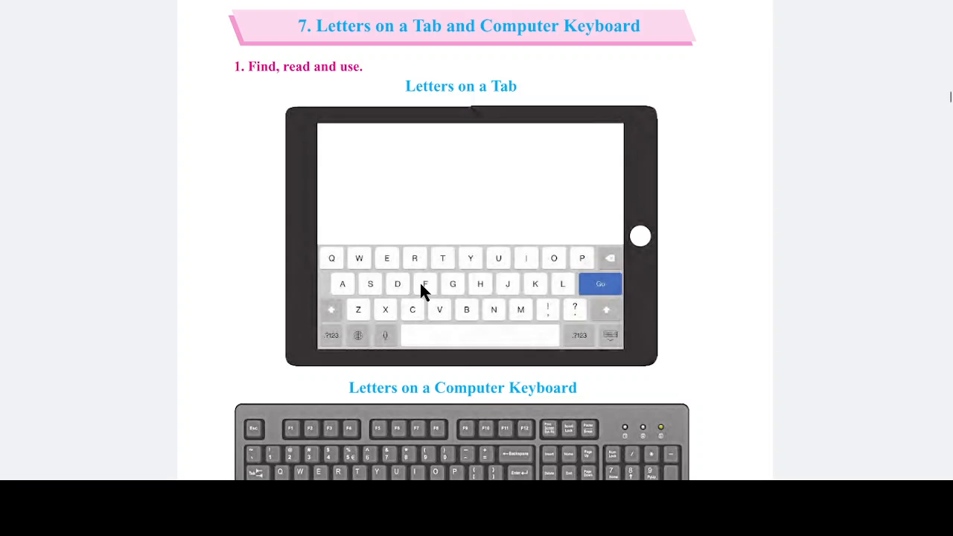
pyautogui.moveTo(469, 244)
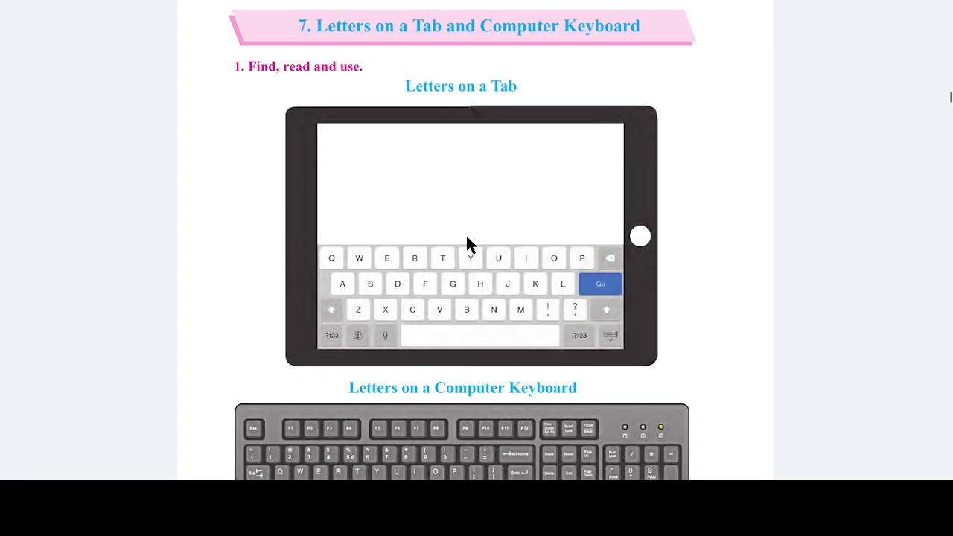
pyautogui.moveTo(475, 320)
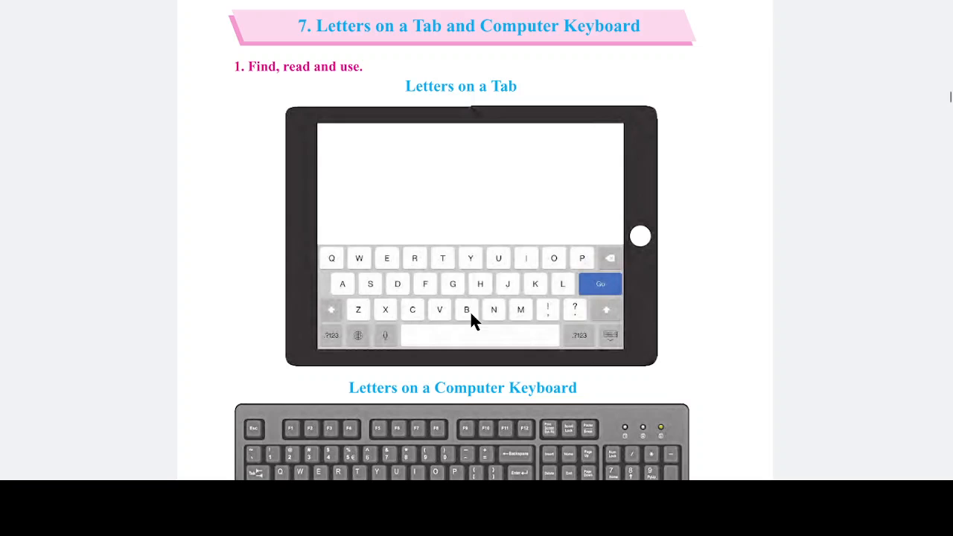
pyautogui.moveTo(424, 324)
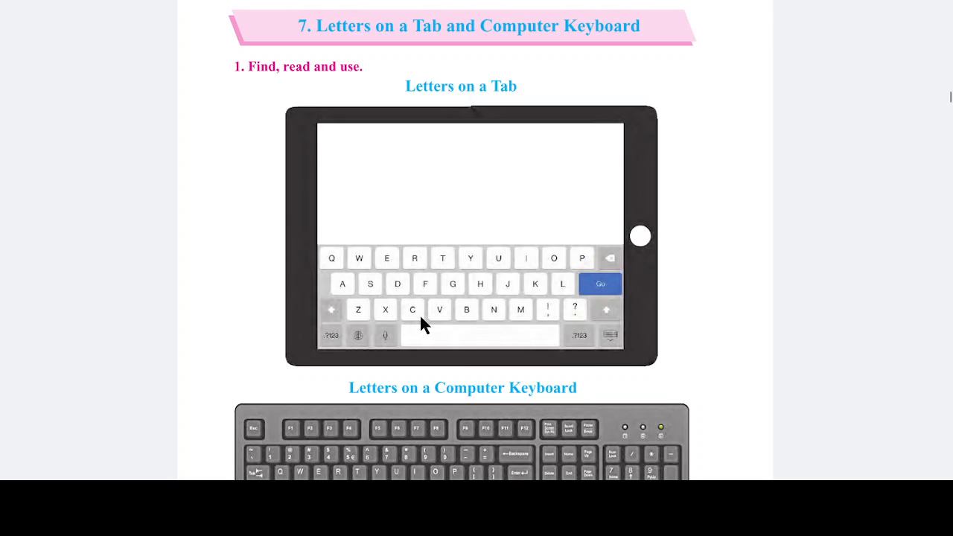
pyautogui.moveTo(428, 315)
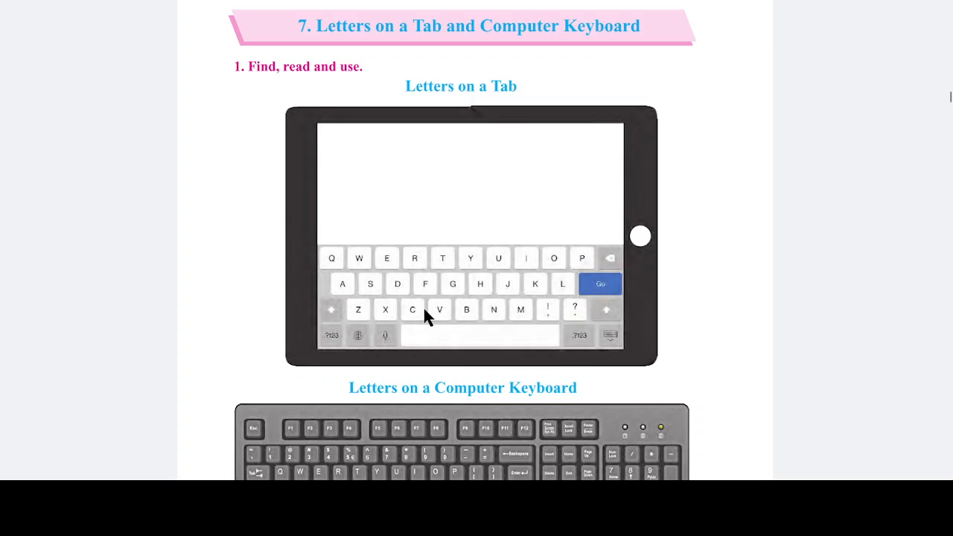
pyautogui.moveTo(470, 313)
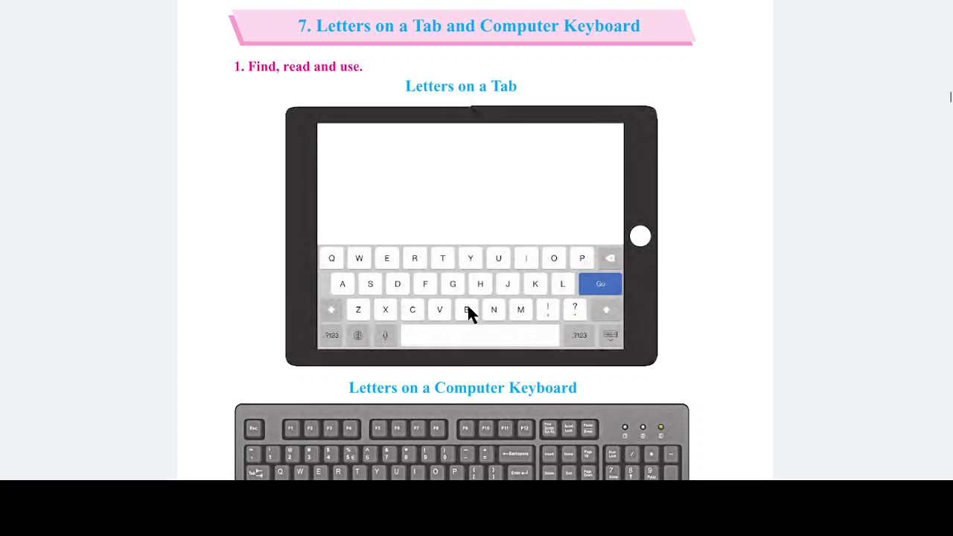
pyautogui.moveTo(476, 312)
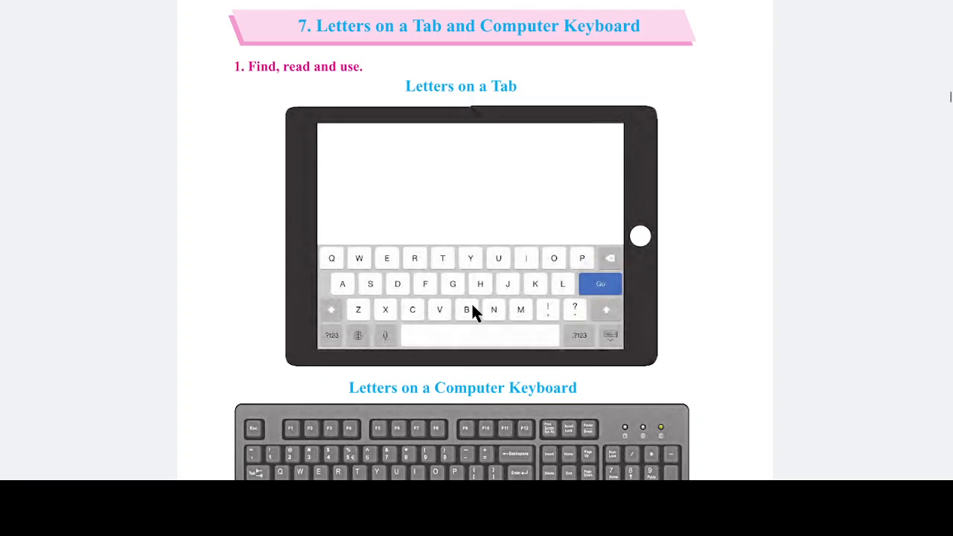
pyautogui.moveTo(580, 268)
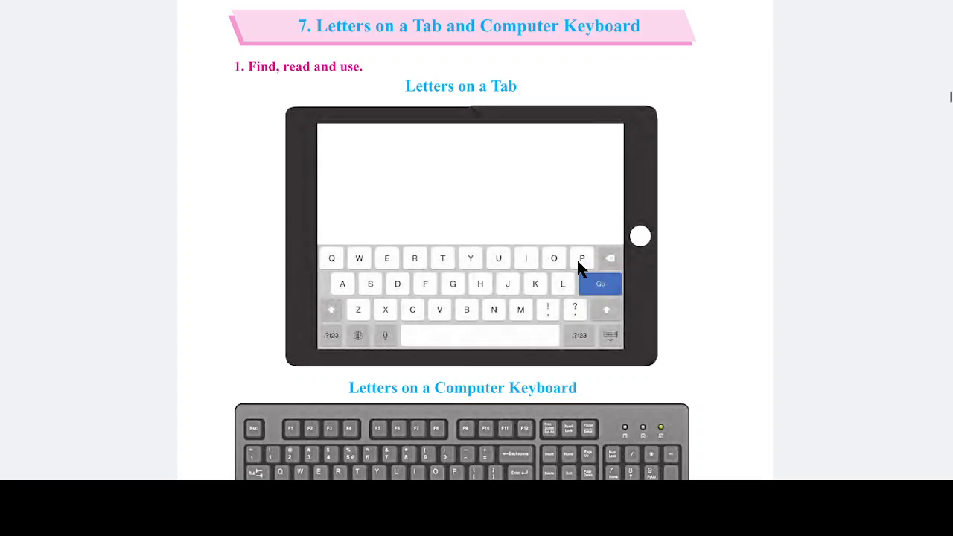
pyautogui.moveTo(396, 268)
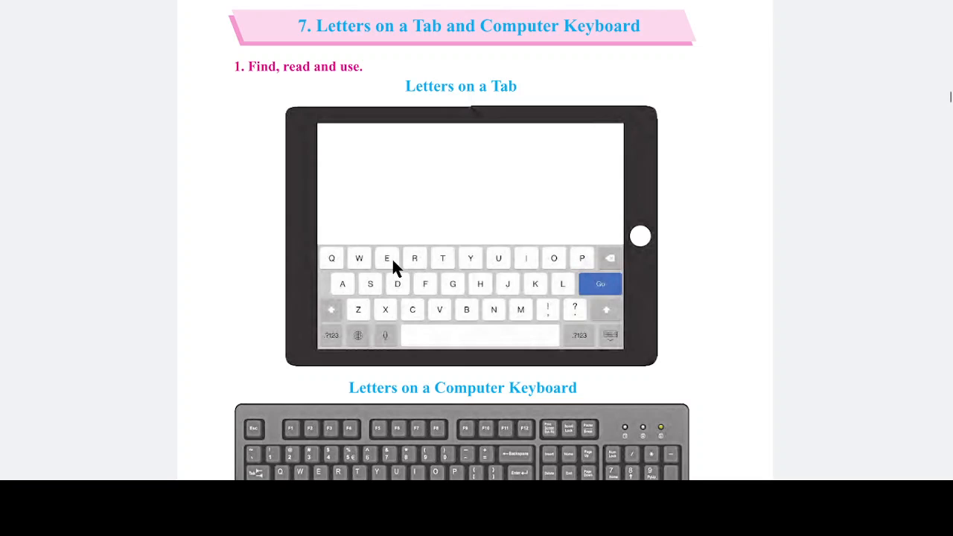
pyautogui.moveTo(475, 267)
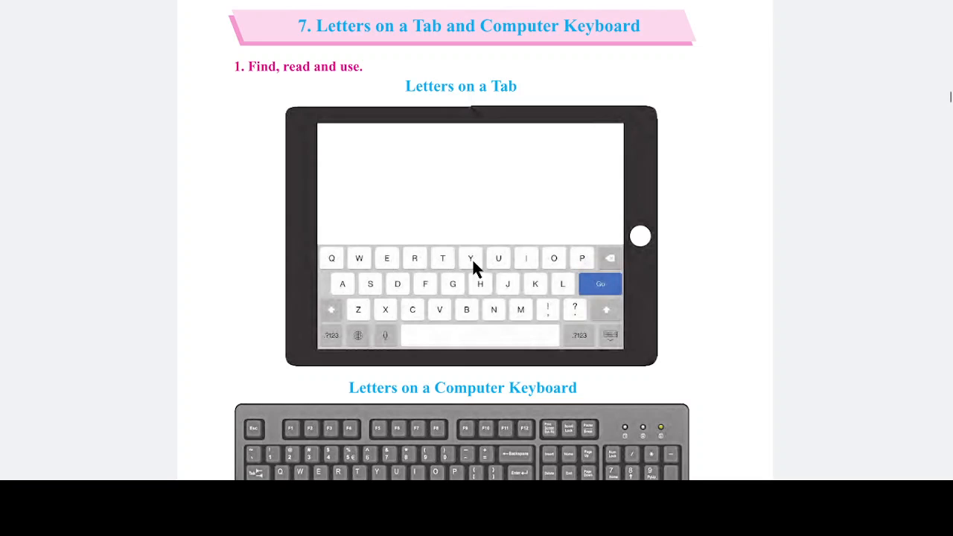
pyautogui.moveTo(525, 266)
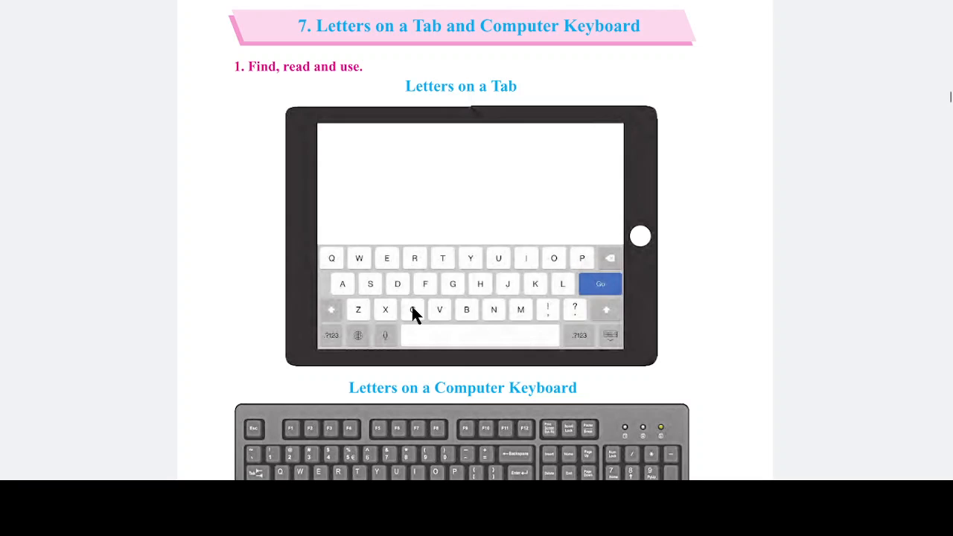
pyautogui.moveTo(434, 308)
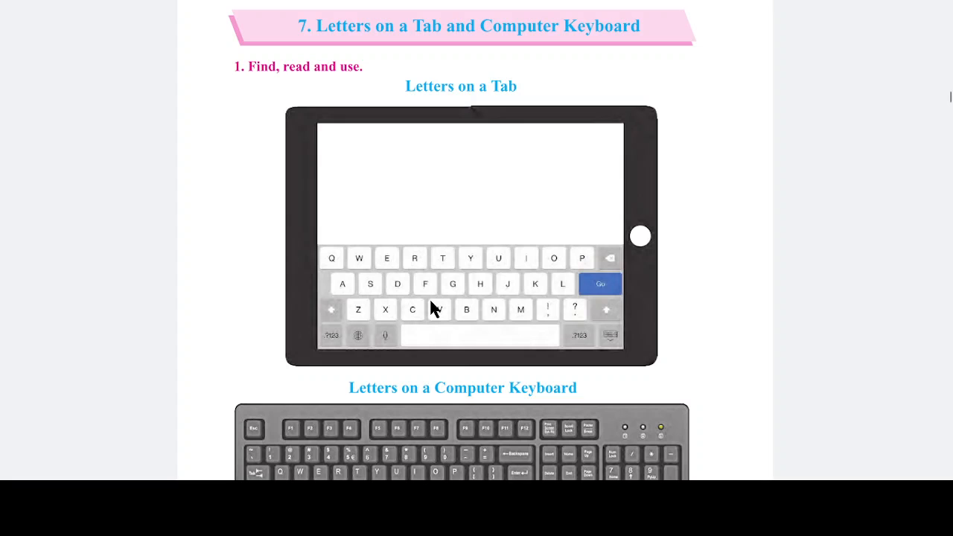
pyautogui.scroll(-3)
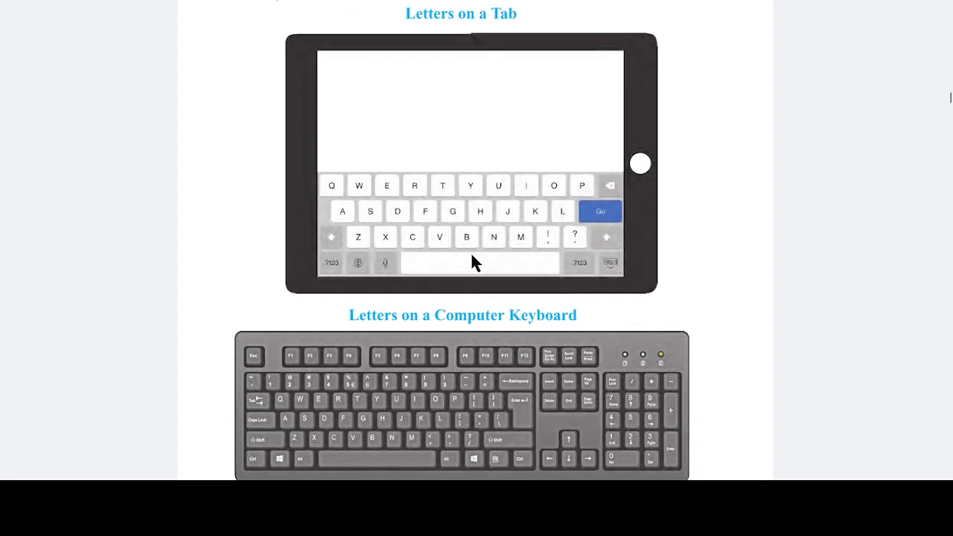
pyautogui.scroll(-3)
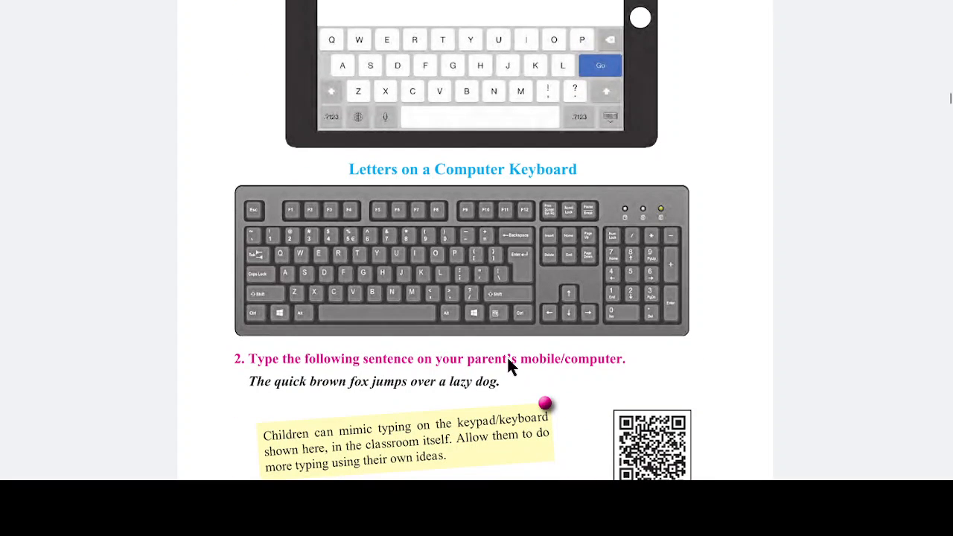
pyautogui.scroll(-3)
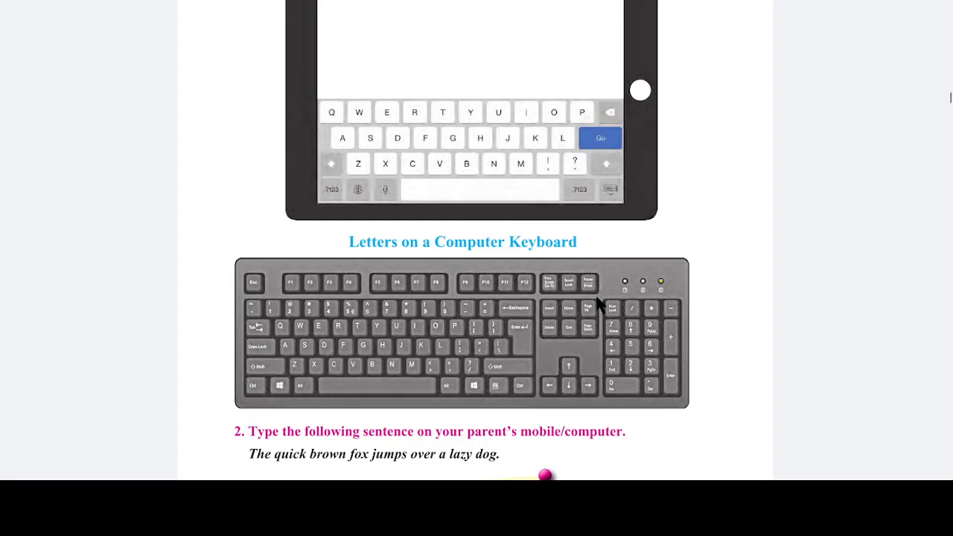
pyautogui.scroll(-3)
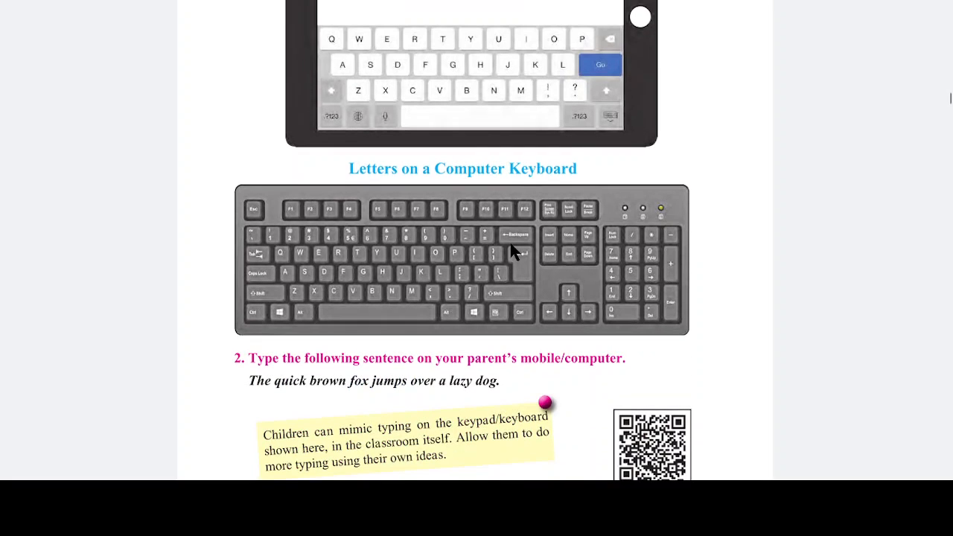
pyautogui.moveTo(476, 223)
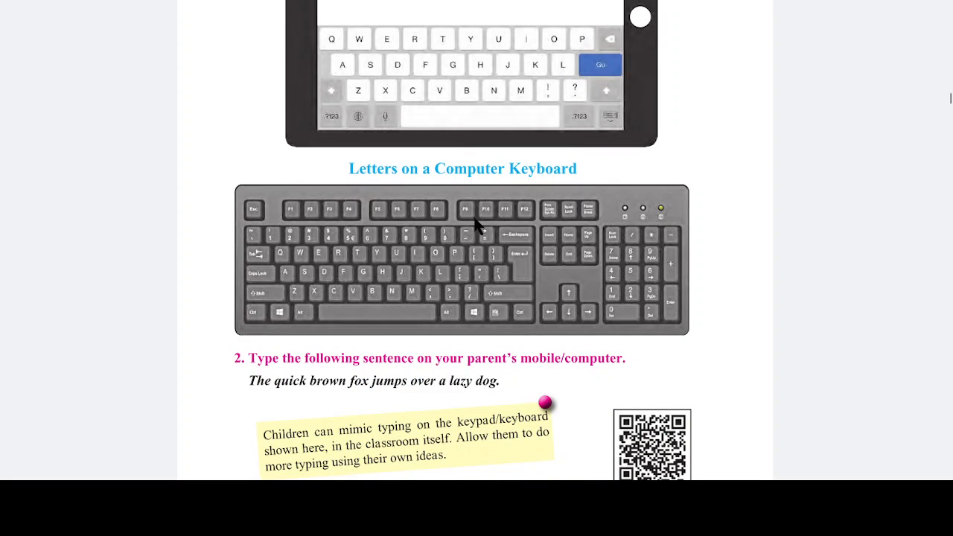
pyautogui.moveTo(483, 231)
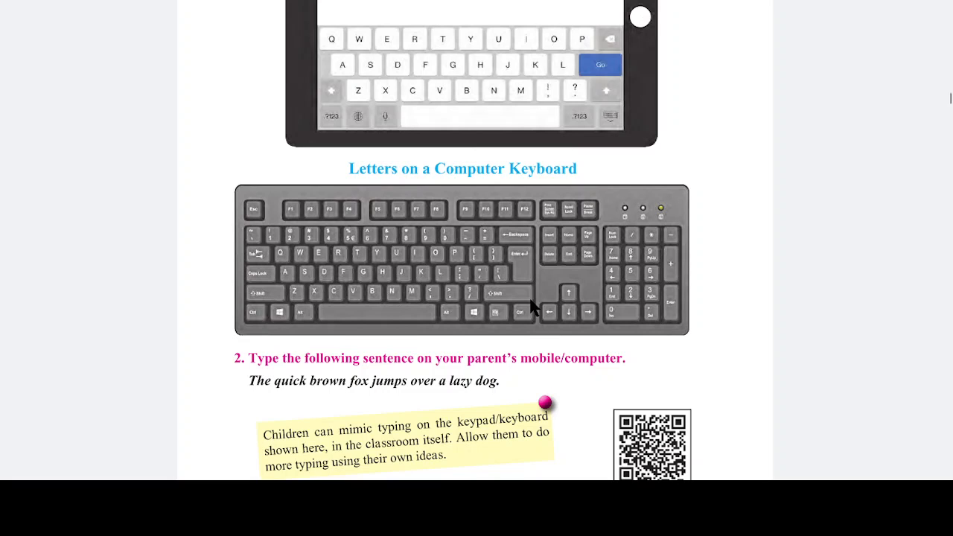
pyautogui.moveTo(480, 257)
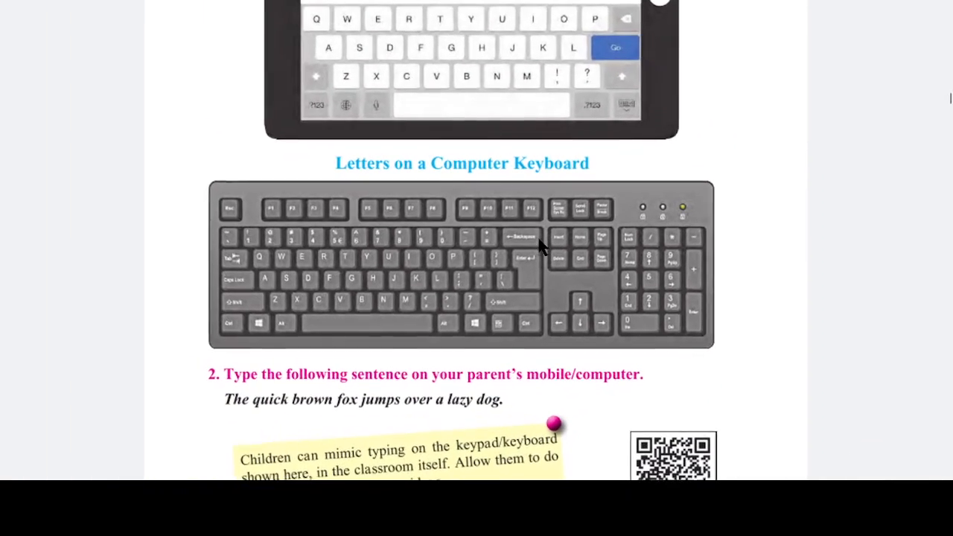
pyautogui.scroll(-3)
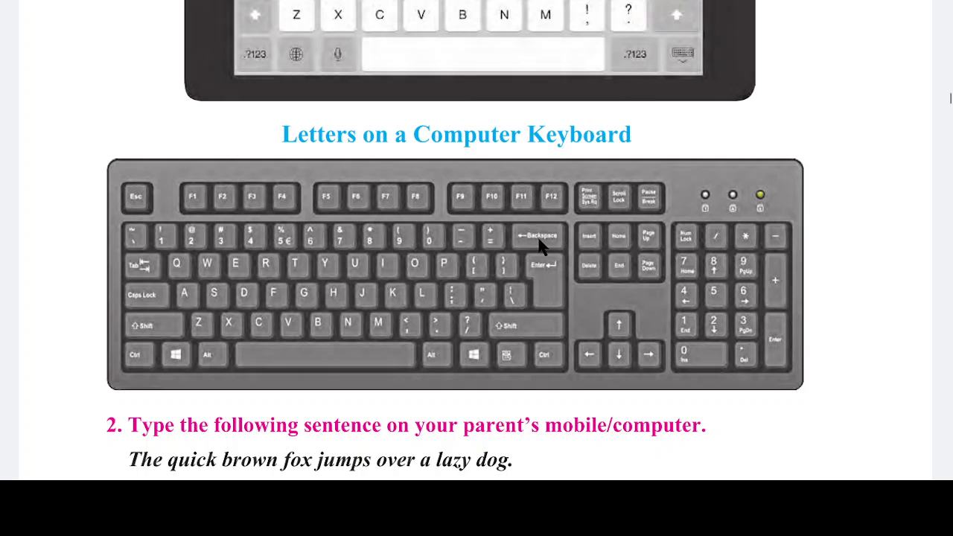
pyautogui.scroll(-3)
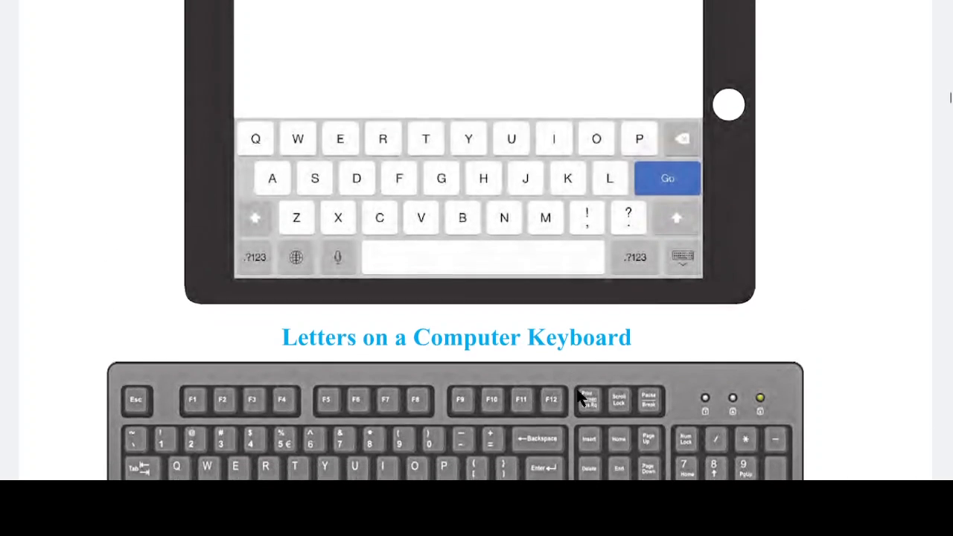
pyautogui.scroll(-3)
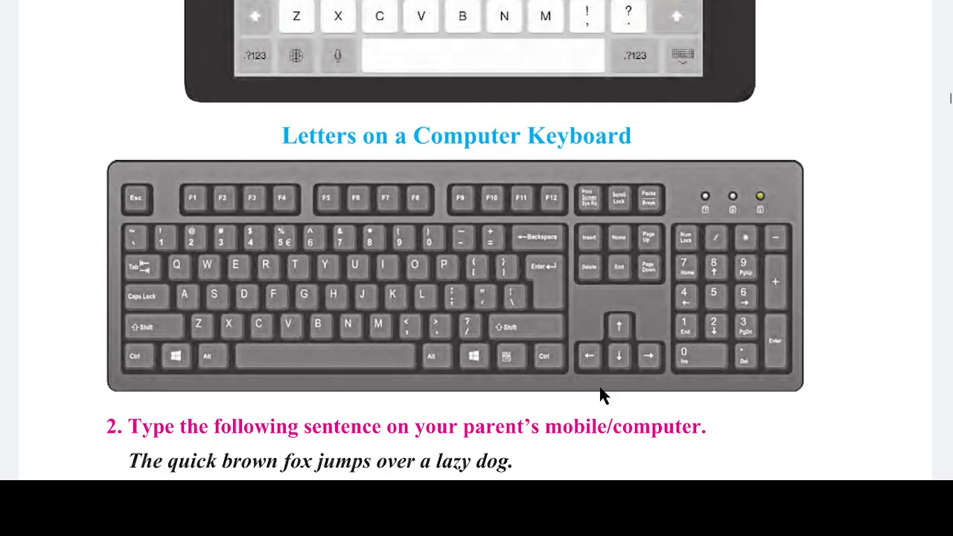
pyautogui.moveTo(607, 311)
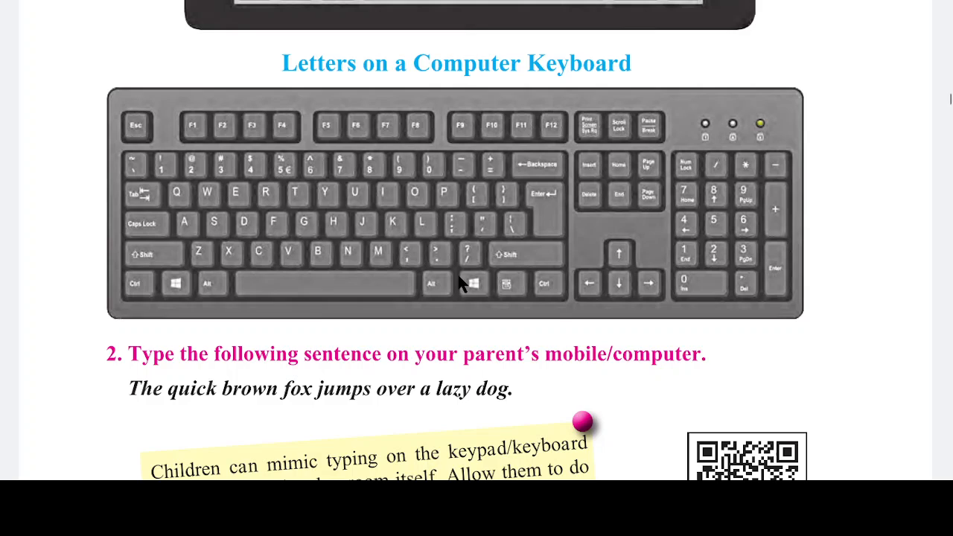
pyautogui.moveTo(428, 293)
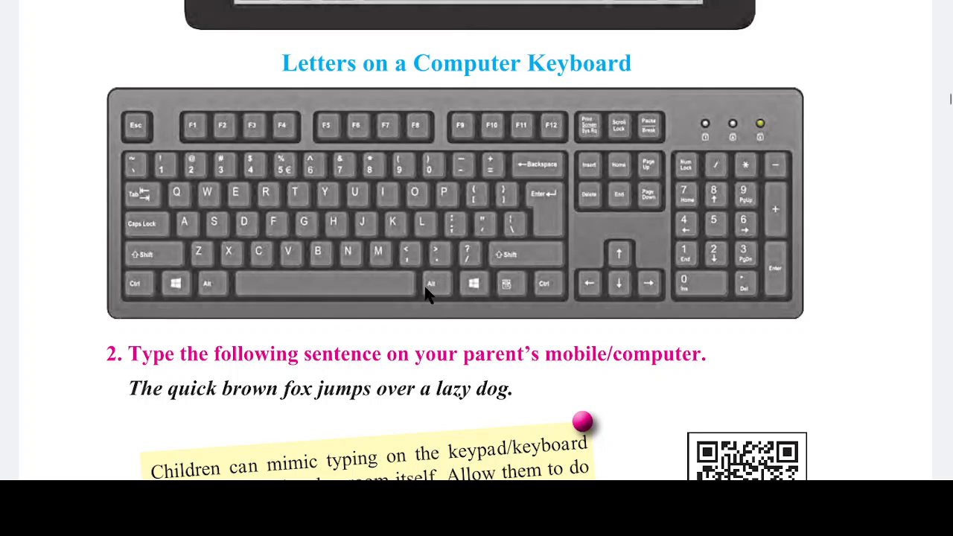
pyautogui.moveTo(447, 307)
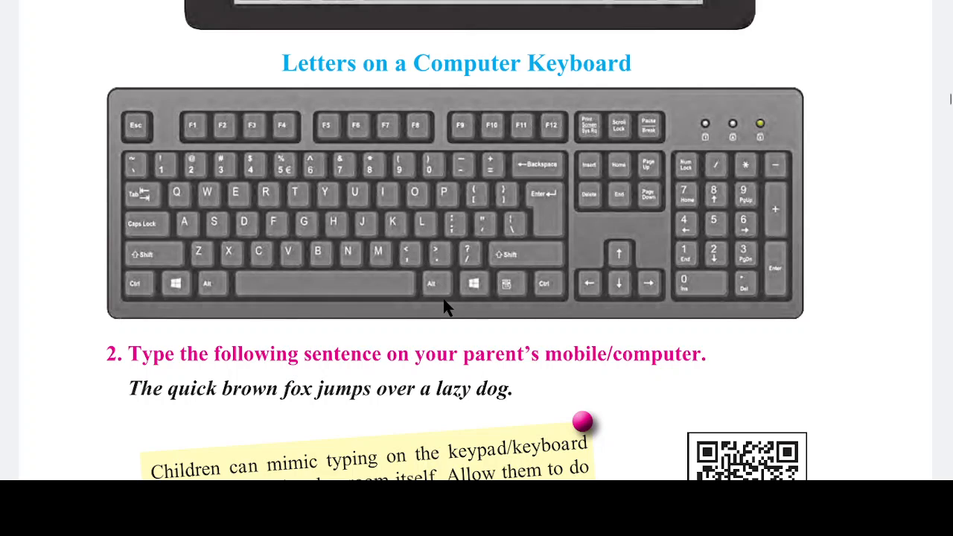
pyautogui.moveTo(170, 378)
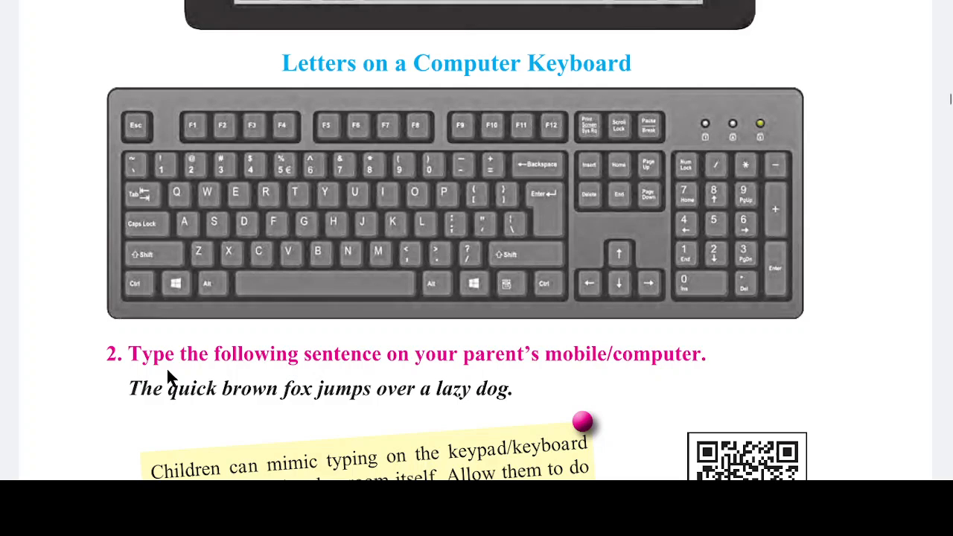
pyautogui.moveTo(681, 375)
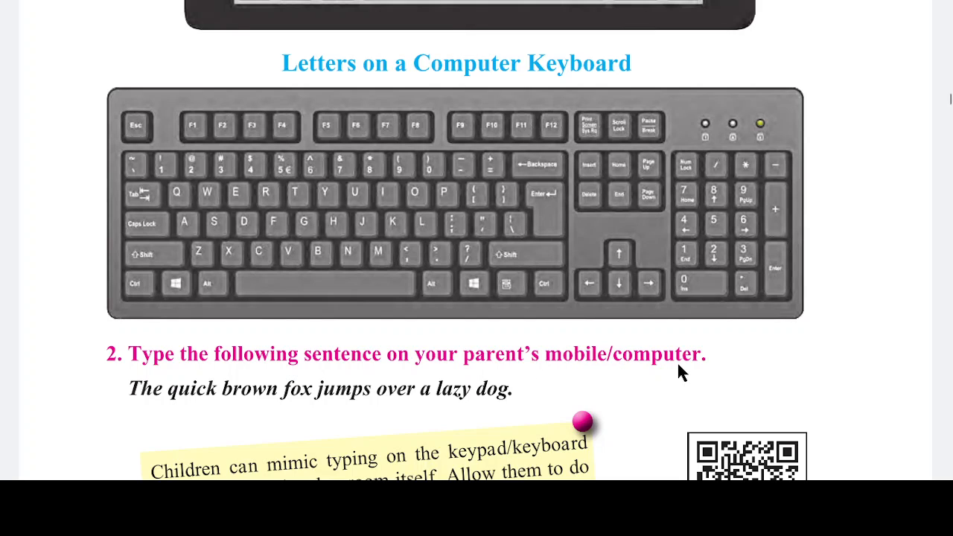
pyautogui.moveTo(437, 417)
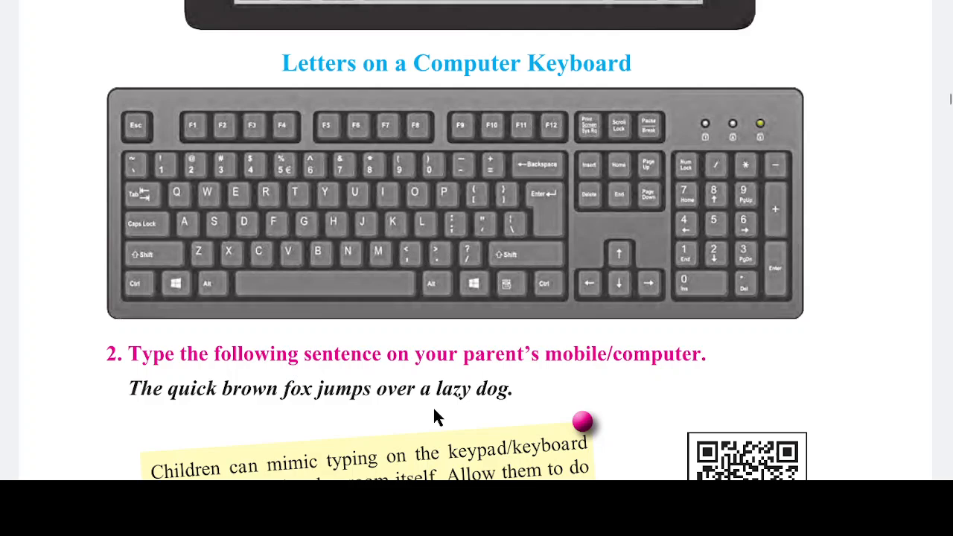
pyautogui.moveTo(588, 373)
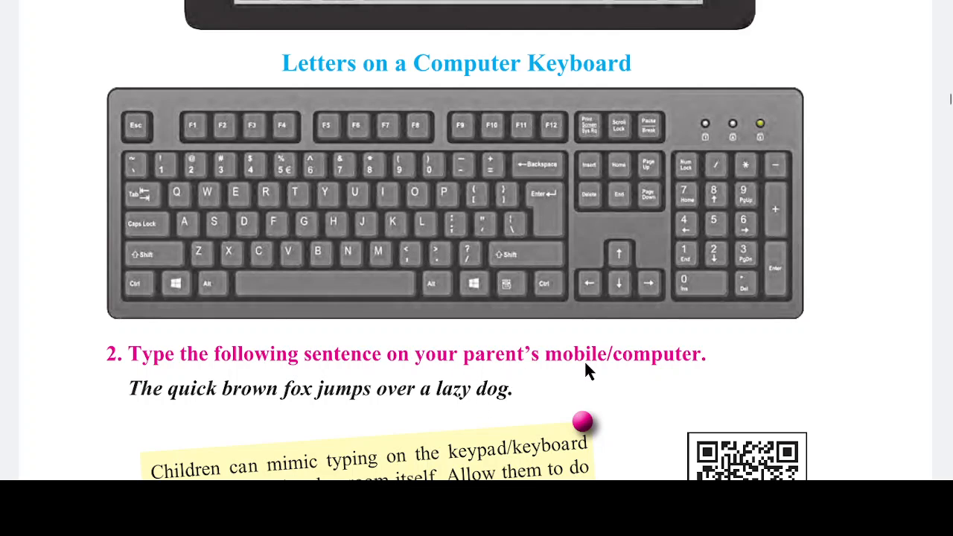
pyautogui.moveTo(621, 372)
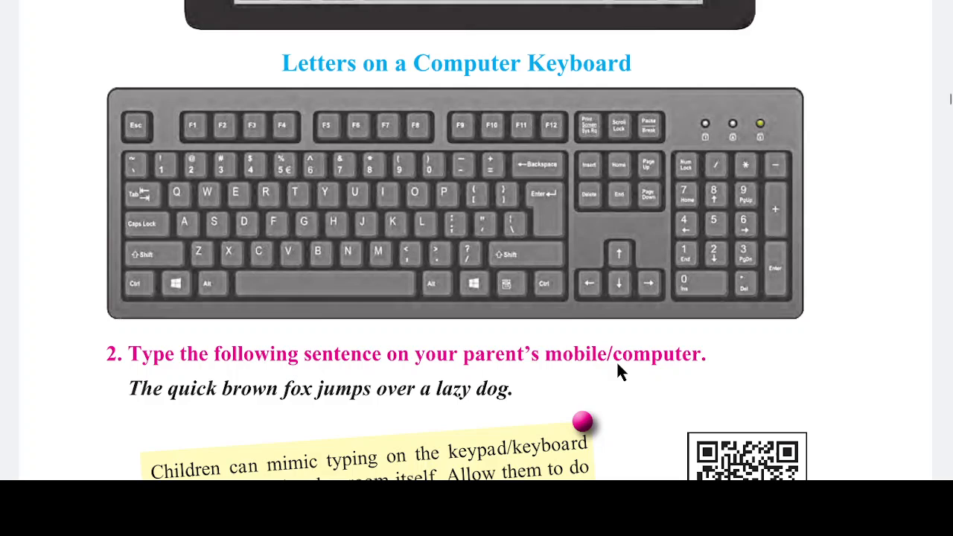
pyautogui.moveTo(156, 409)
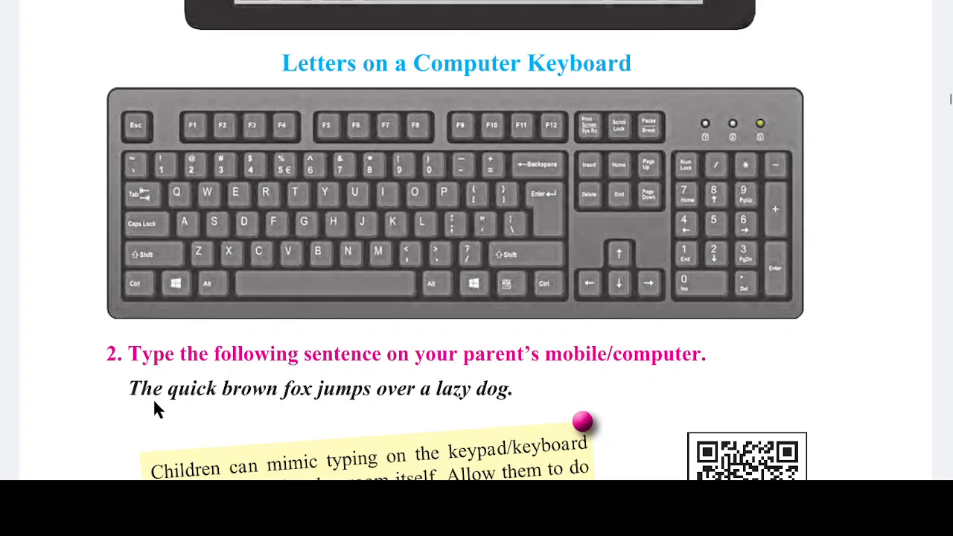
pyautogui.moveTo(549, 399)
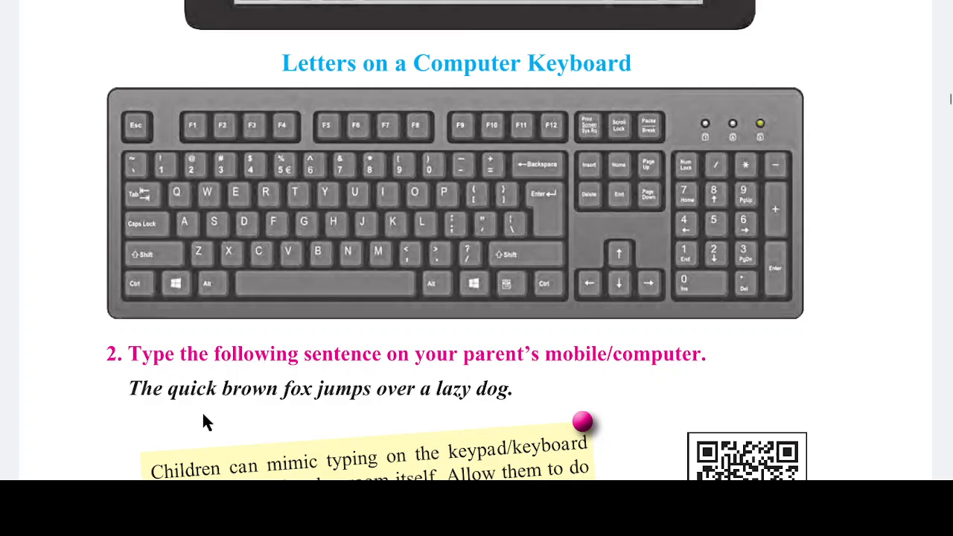
pyautogui.moveTo(390, 246)
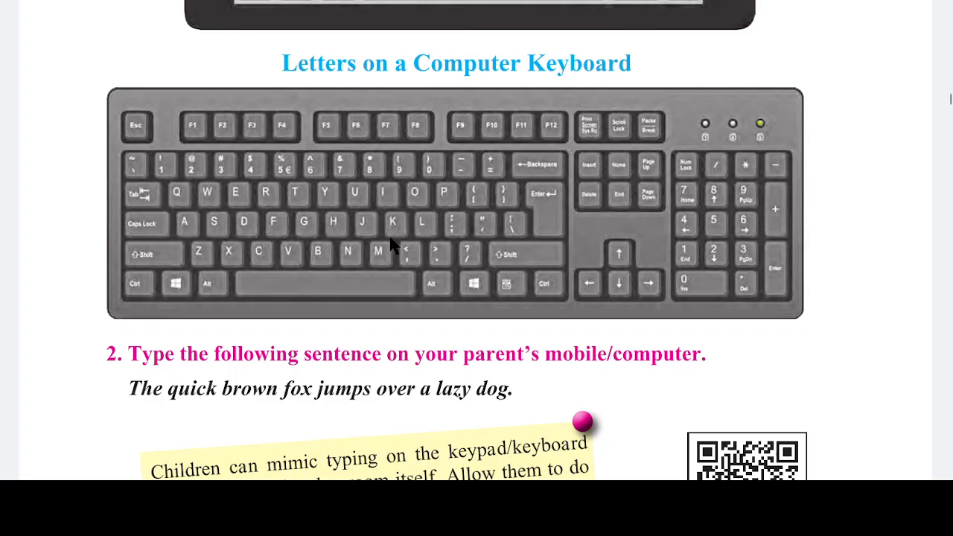
pyautogui.moveTo(270, 65)
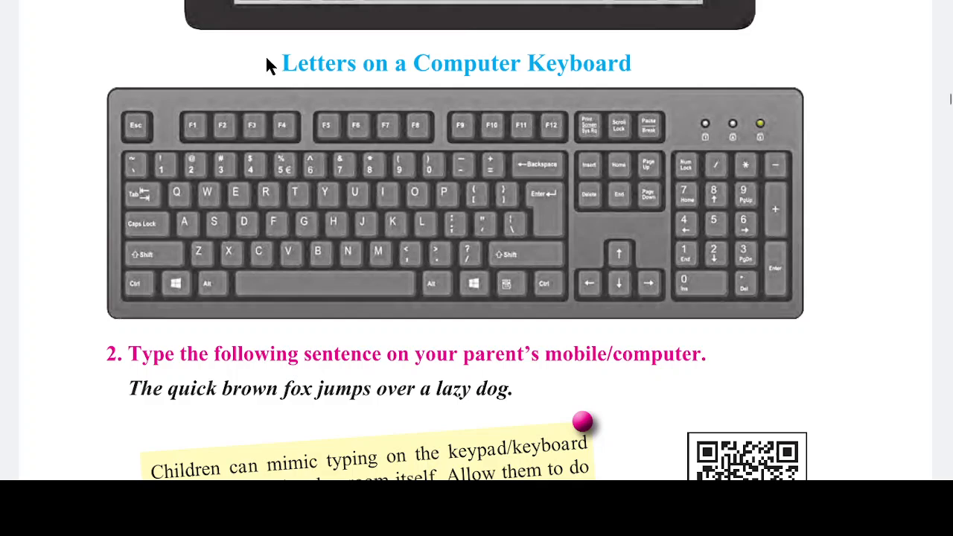
pyautogui.moveTo(175, 419)
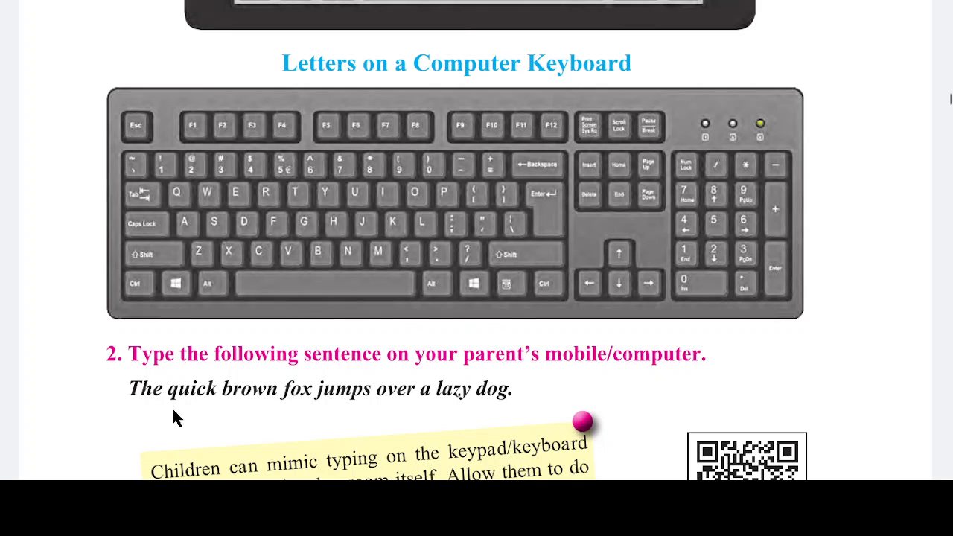
pyautogui.moveTo(301, 407)
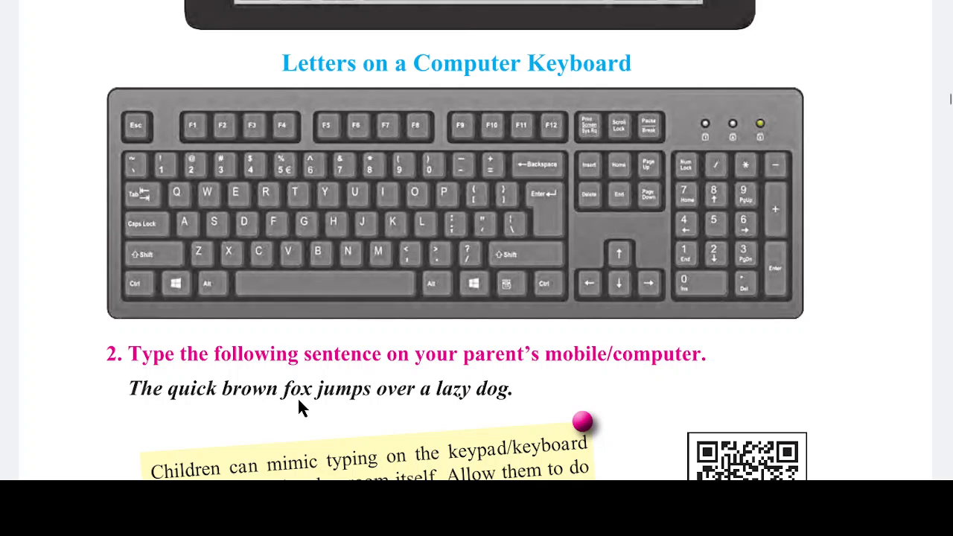
pyautogui.scroll(-3)
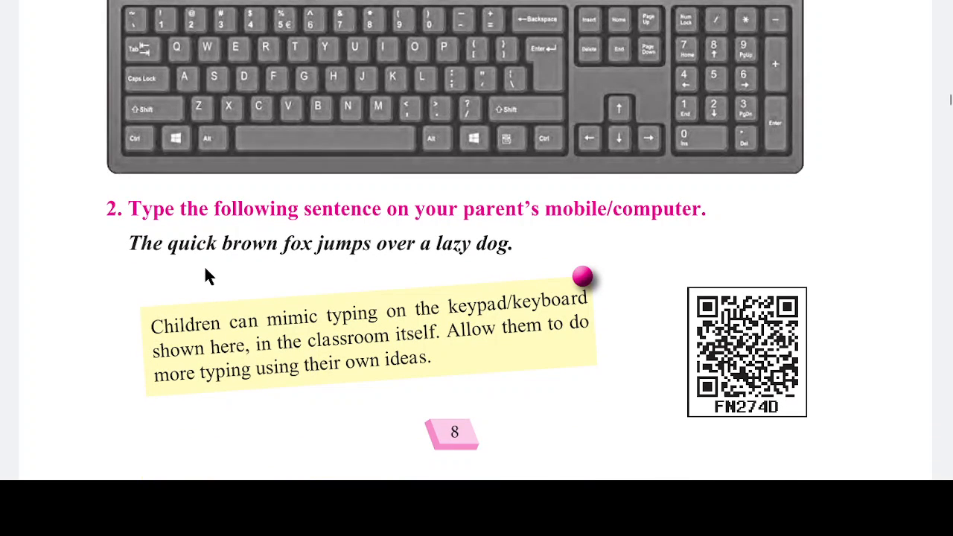
pyautogui.moveTo(468, 264)
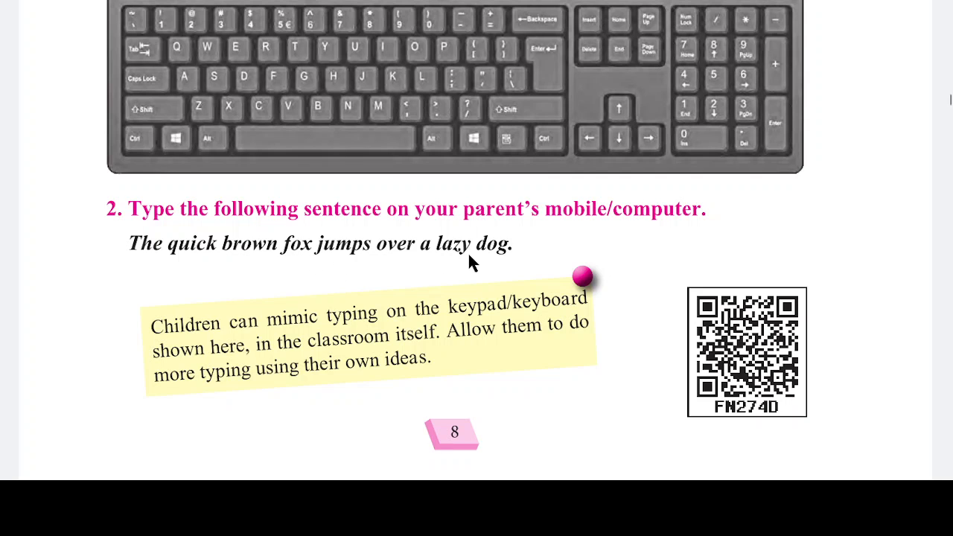
pyautogui.scroll(-3)
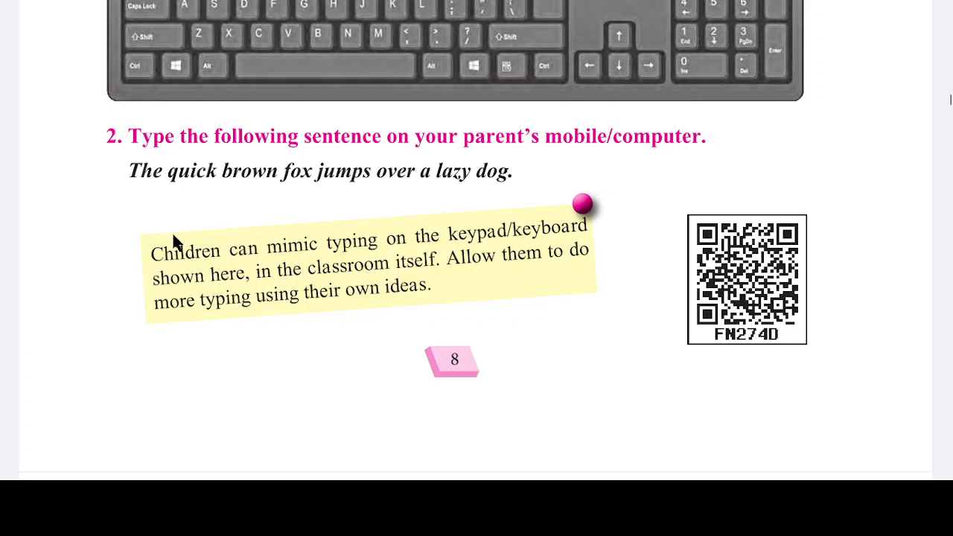
pyautogui.moveTo(204, 200)
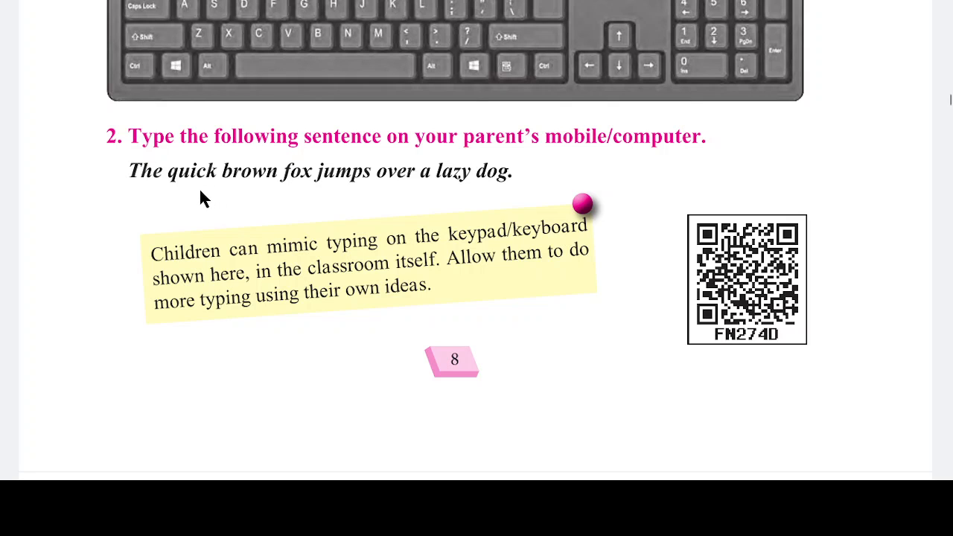
pyautogui.moveTo(354, 176)
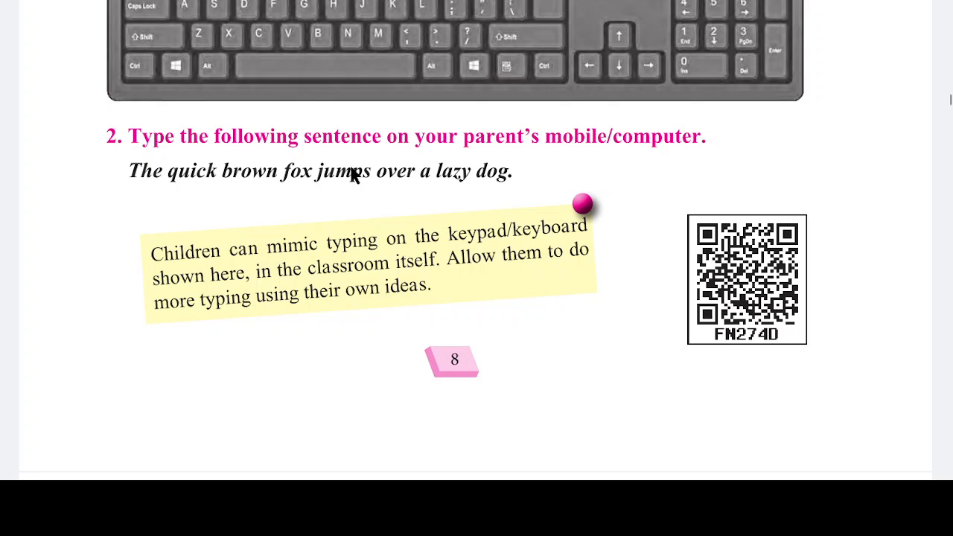
pyautogui.moveTo(374, 249)
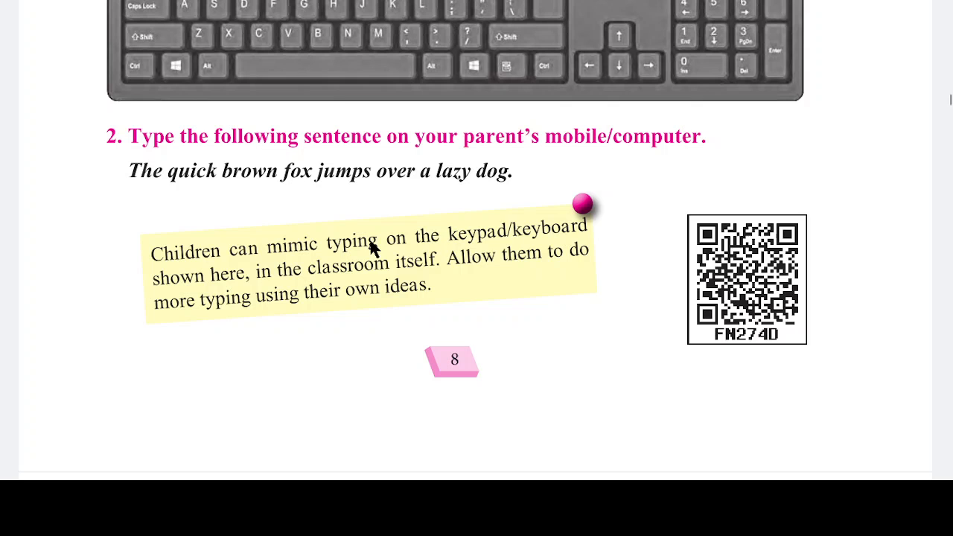
pyautogui.moveTo(461, 271)
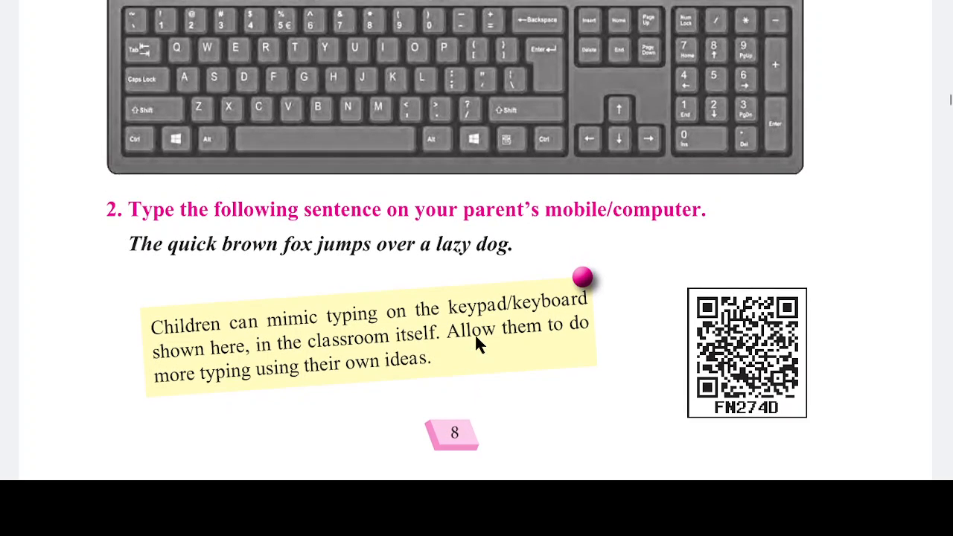
pyautogui.scroll(-3)
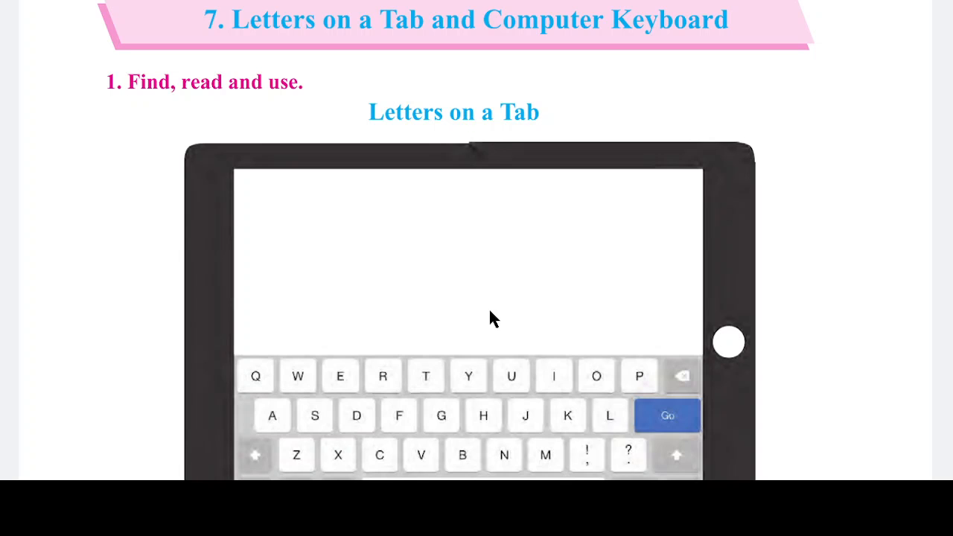
pyautogui.moveTo(516, 350)
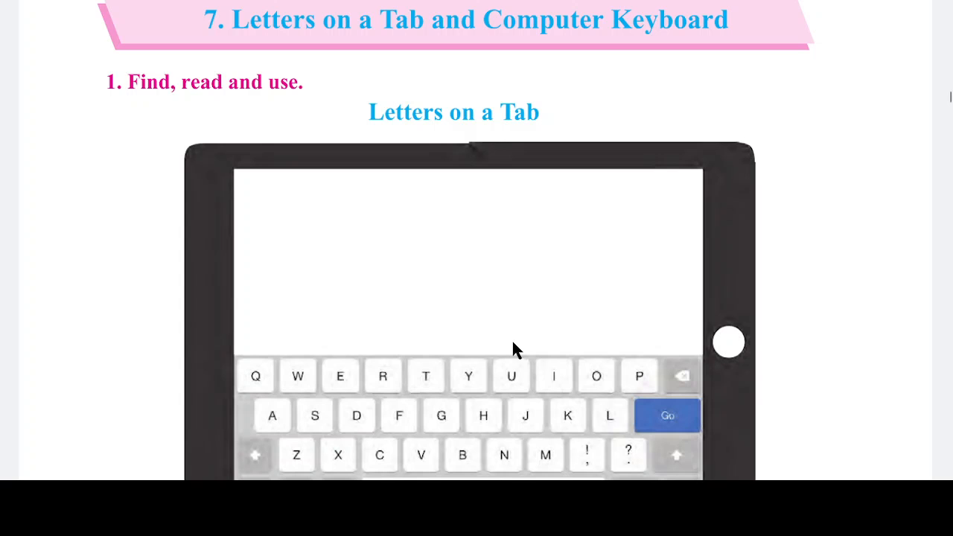
pyautogui.moveTo(457, 368)
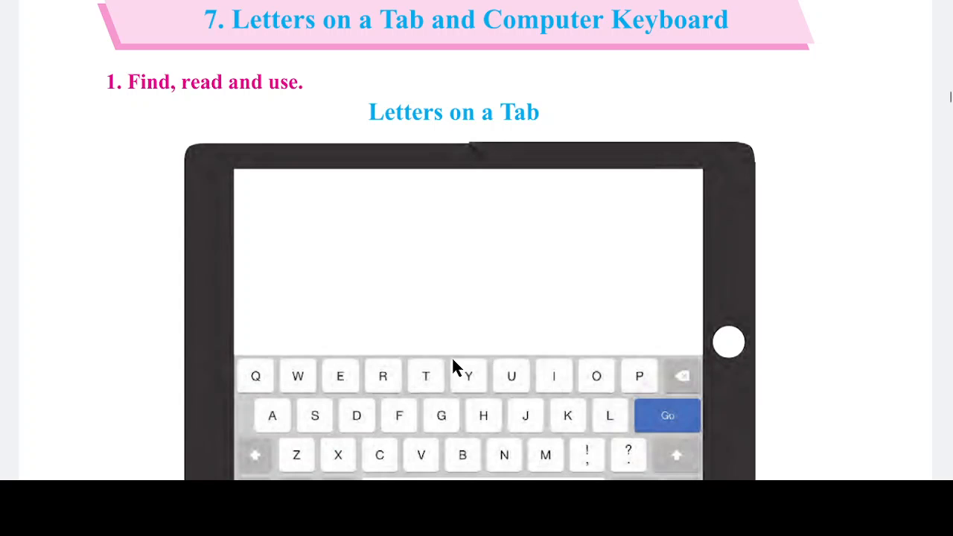
pyautogui.scroll(-3)
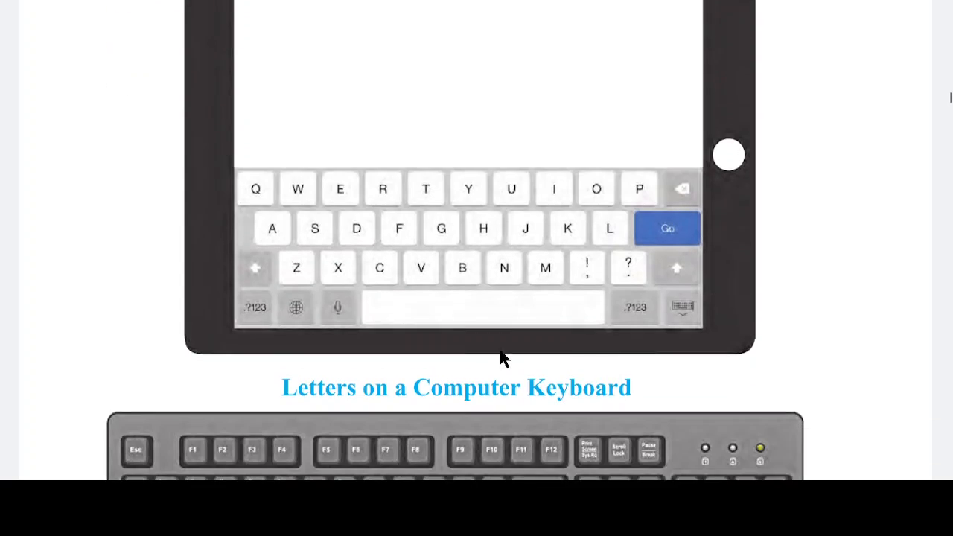